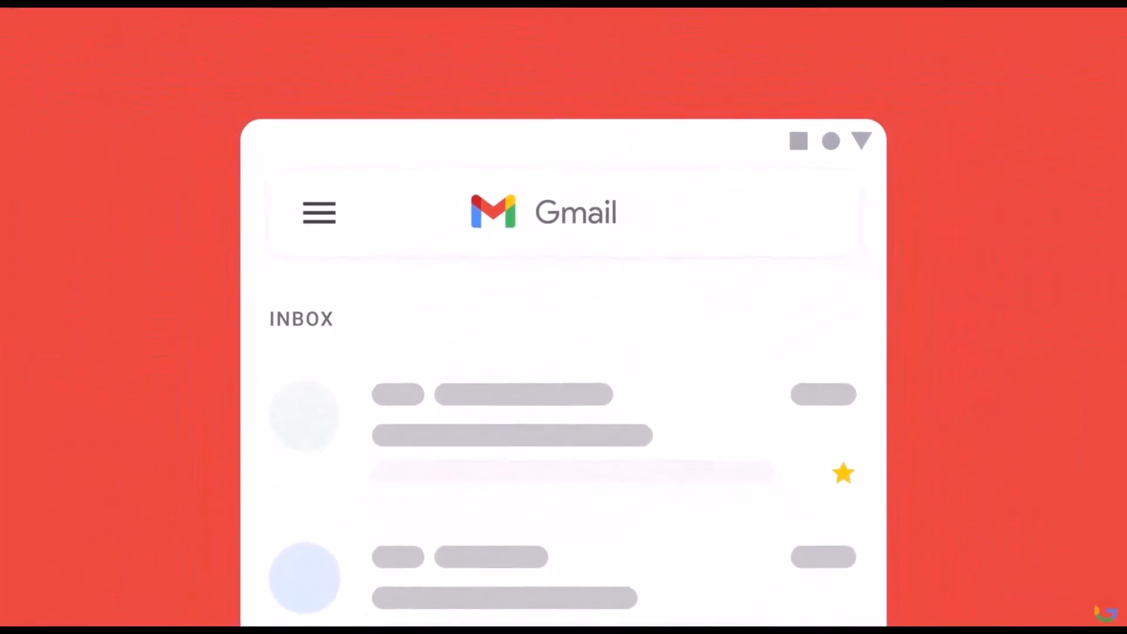
# Insert a checkbox in B2 and fill it down to the Done cells through B6.
pyautogui.scroll(-3)
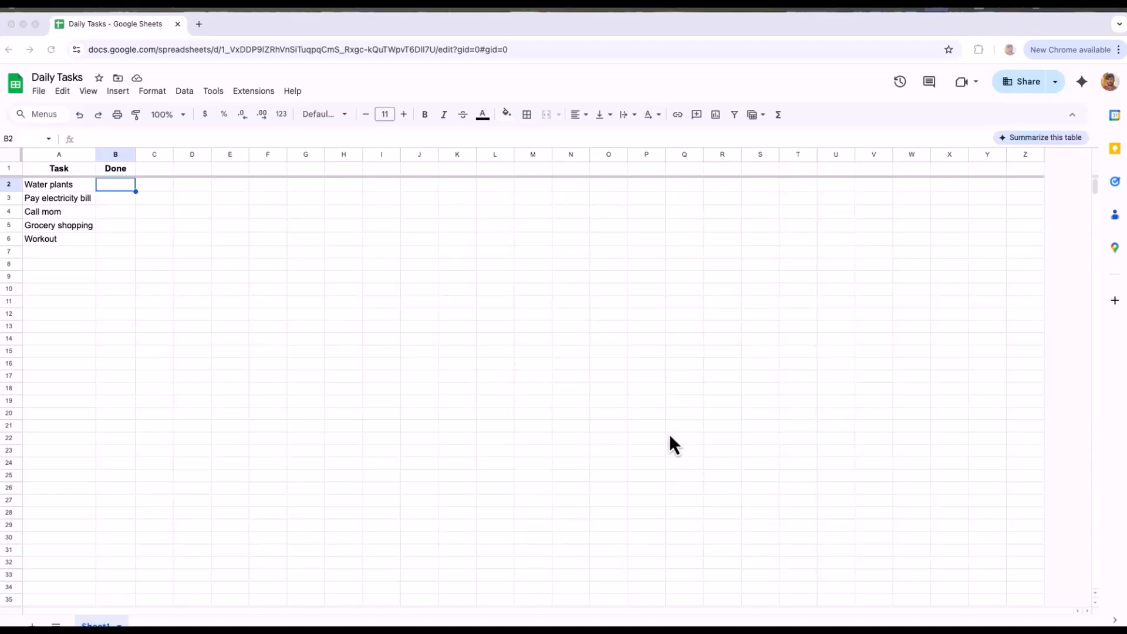
pyautogui.moveTo(123, 200)
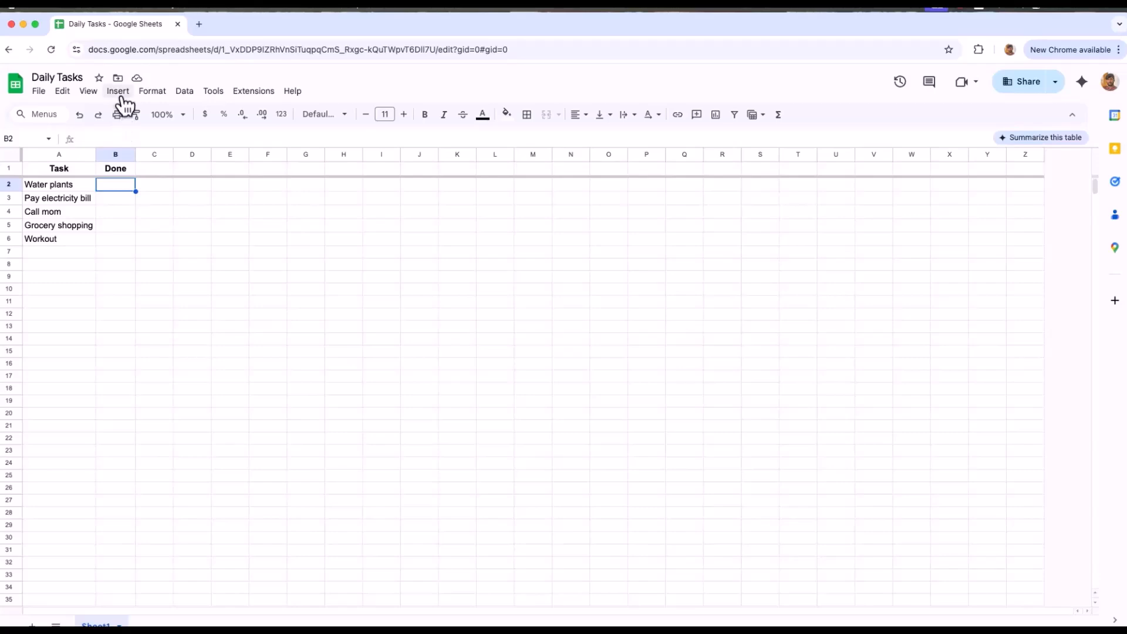
pyautogui.click(118, 91)
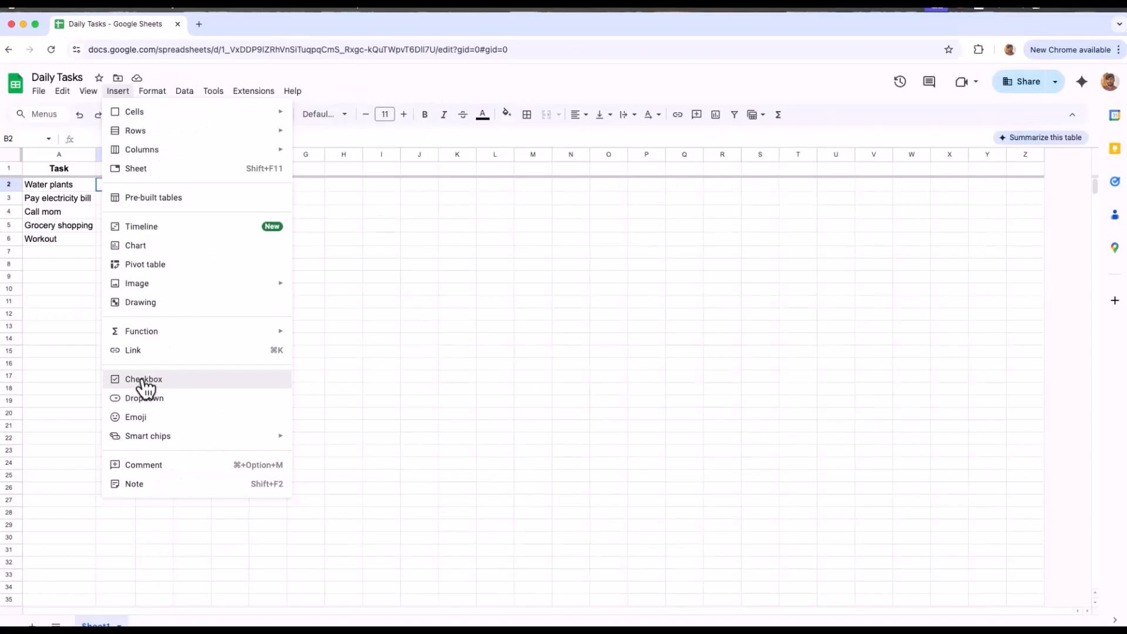
pyautogui.click(143, 379)
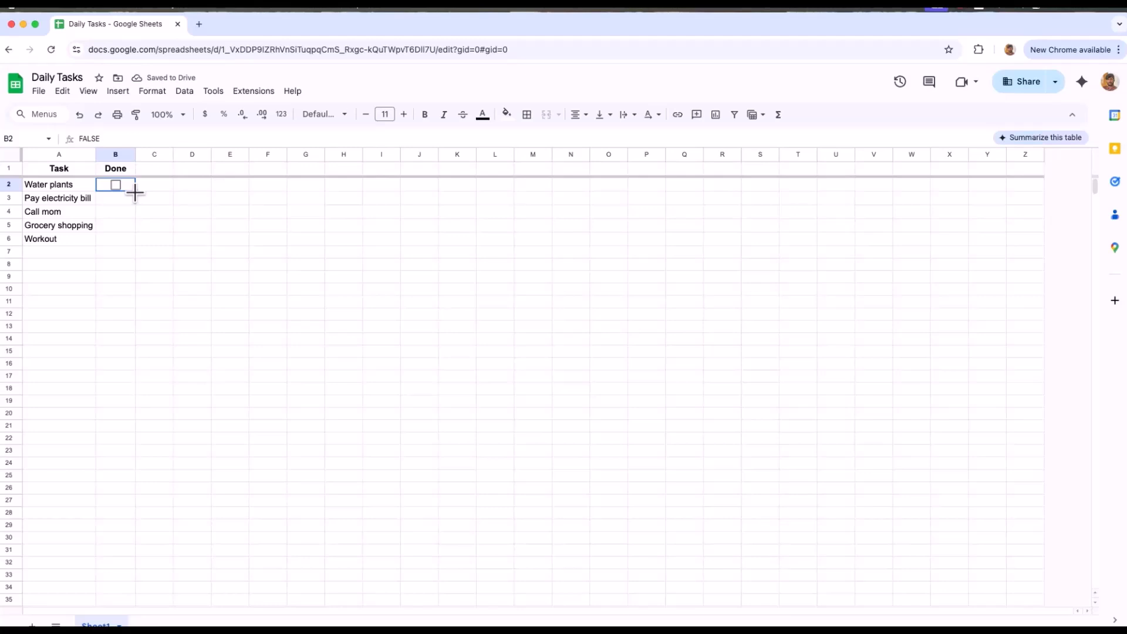
pyautogui.moveTo(135, 190); pyautogui.dragTo(131, 237)
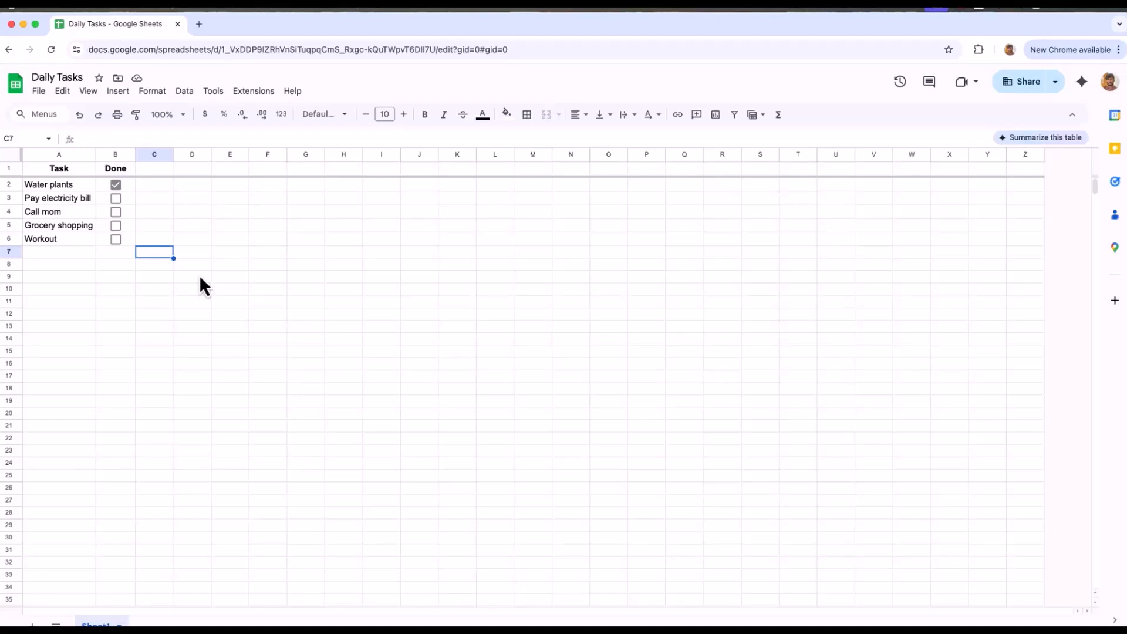
pyautogui.moveTo(407, 387)
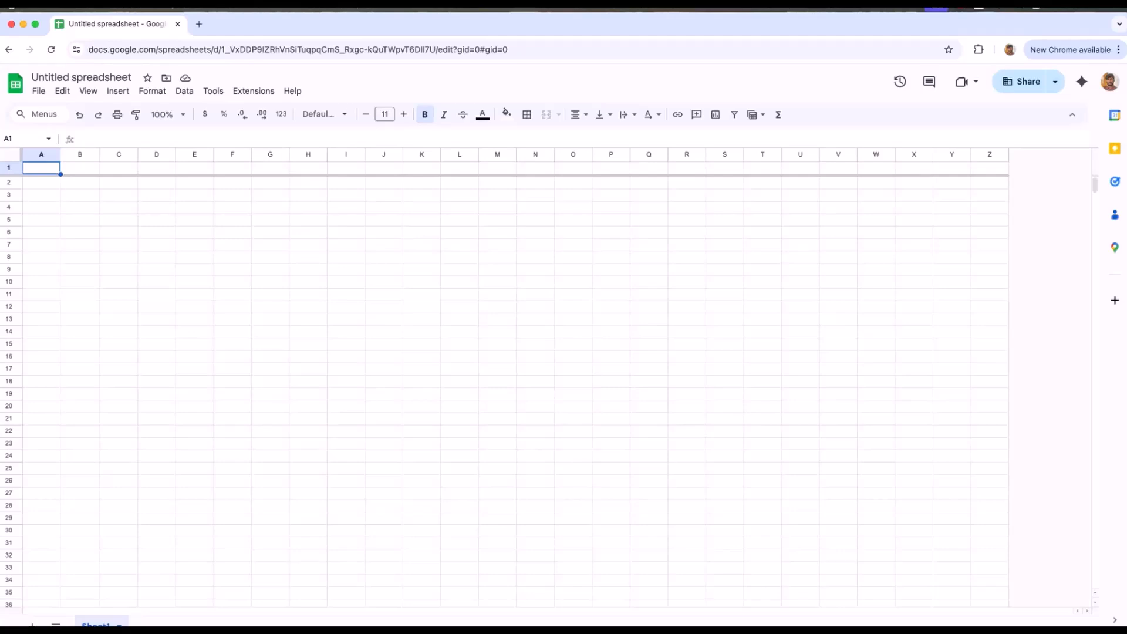
pyautogui.moveTo(480, 339)
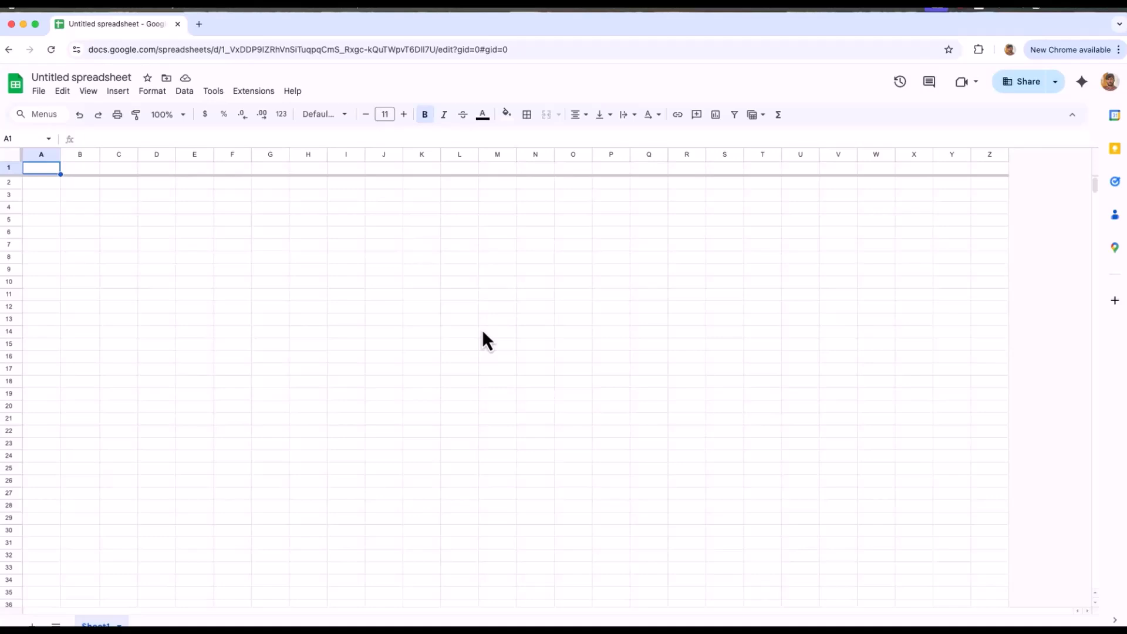
pyautogui.moveTo(272, 270)
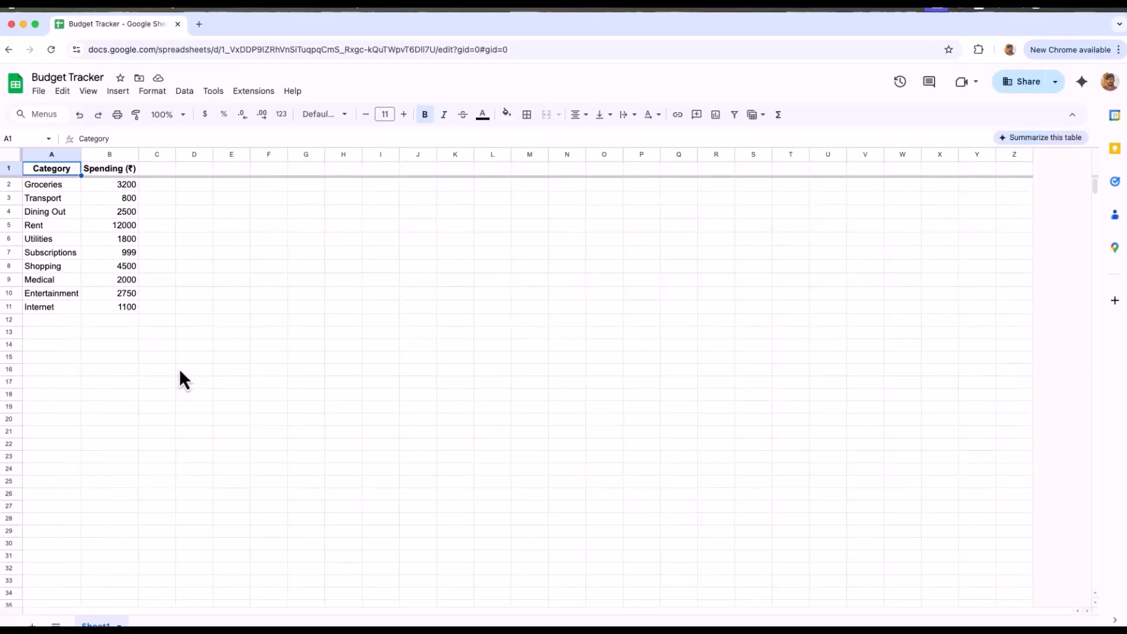
pyautogui.moveTo(188, 336)
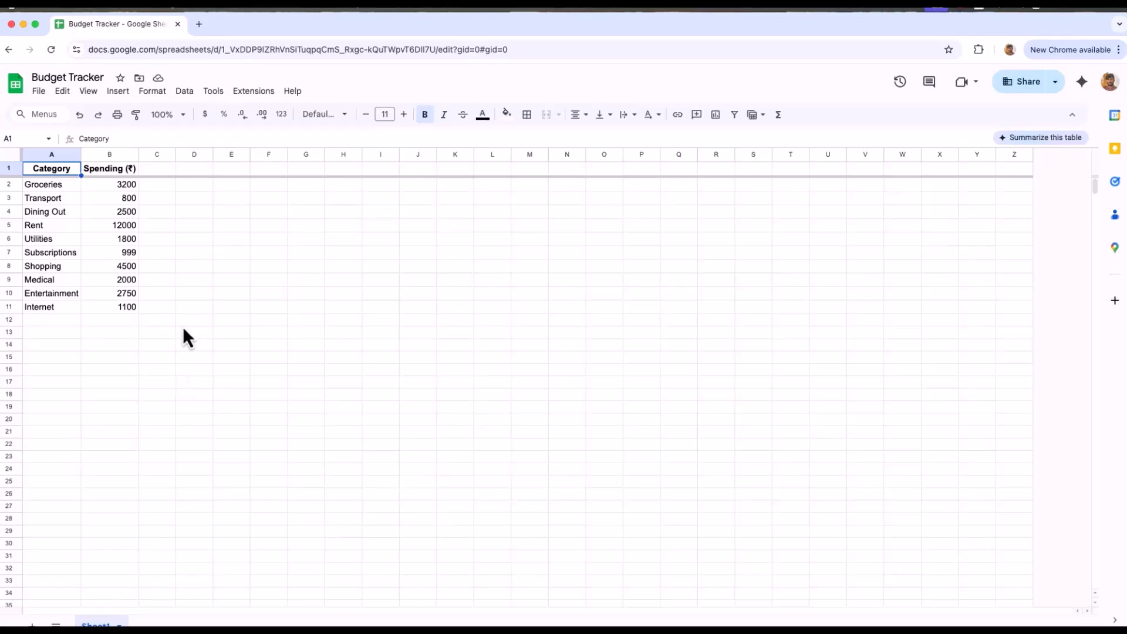
# Add a 'Greater than 2000' conditional formatting rule to the Spending column B.
pyautogui.click(110, 154)
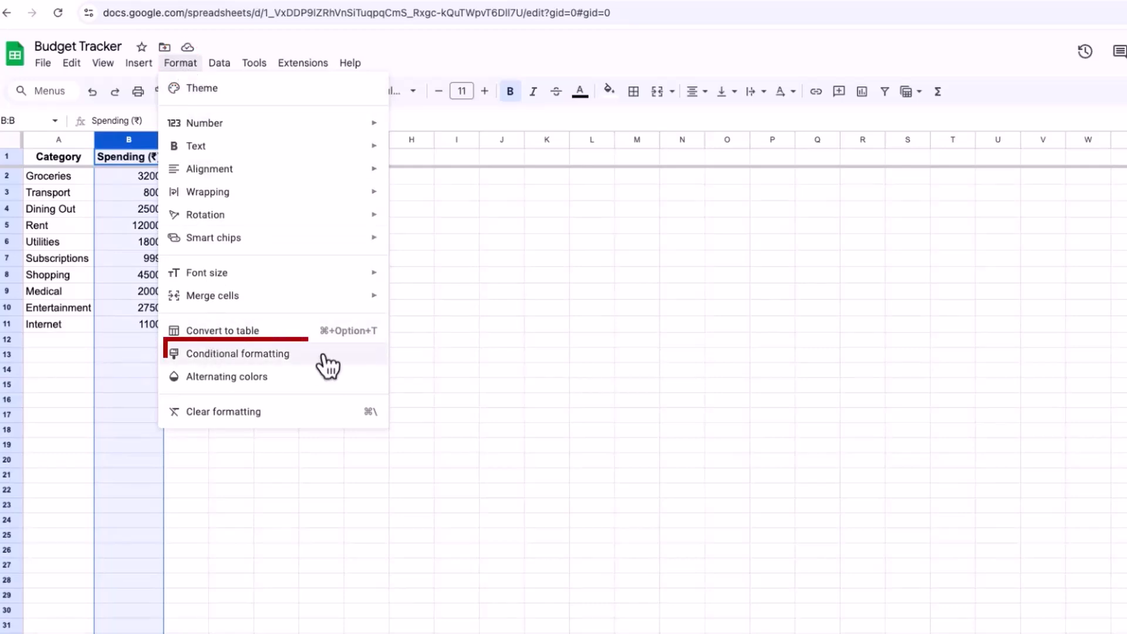
pyautogui.click(238, 353)
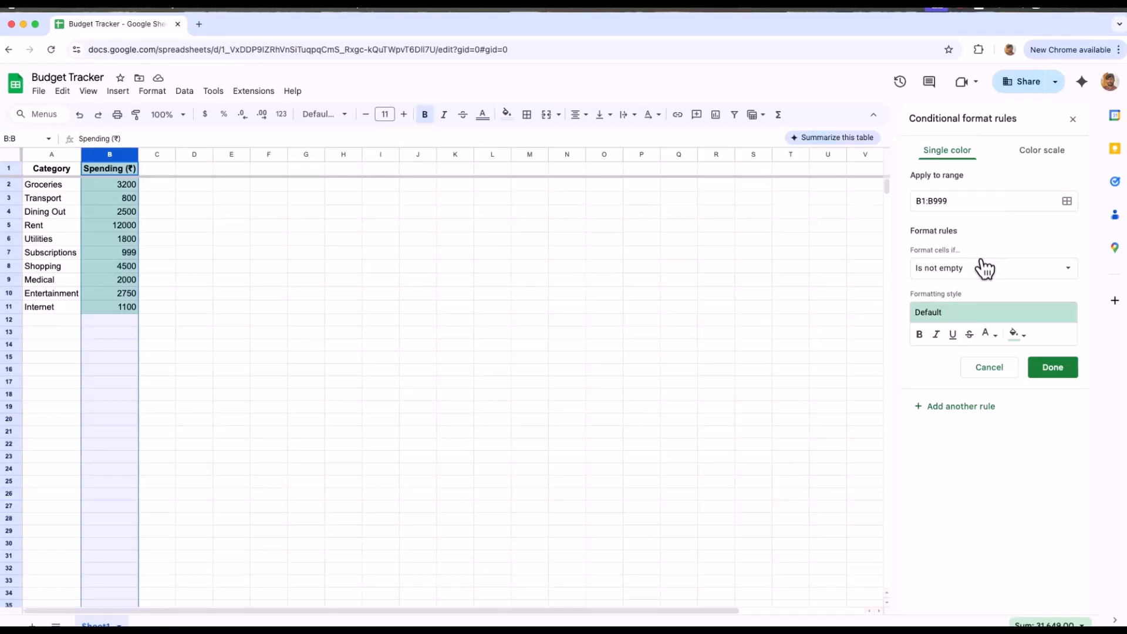
pyautogui.click(994, 268)
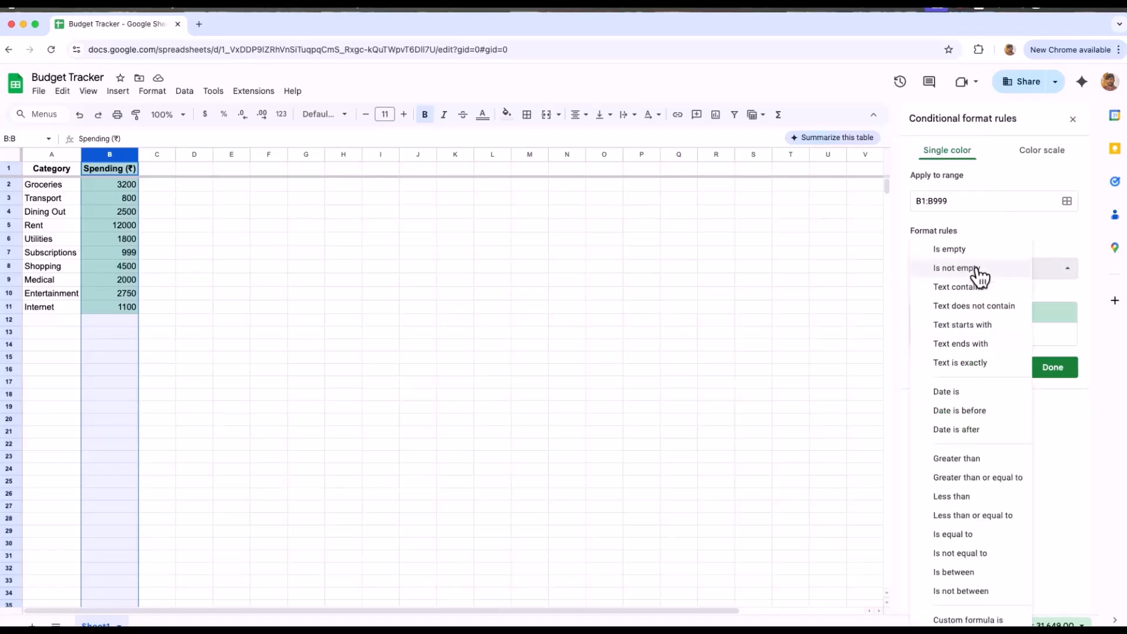
pyautogui.click(957, 459)
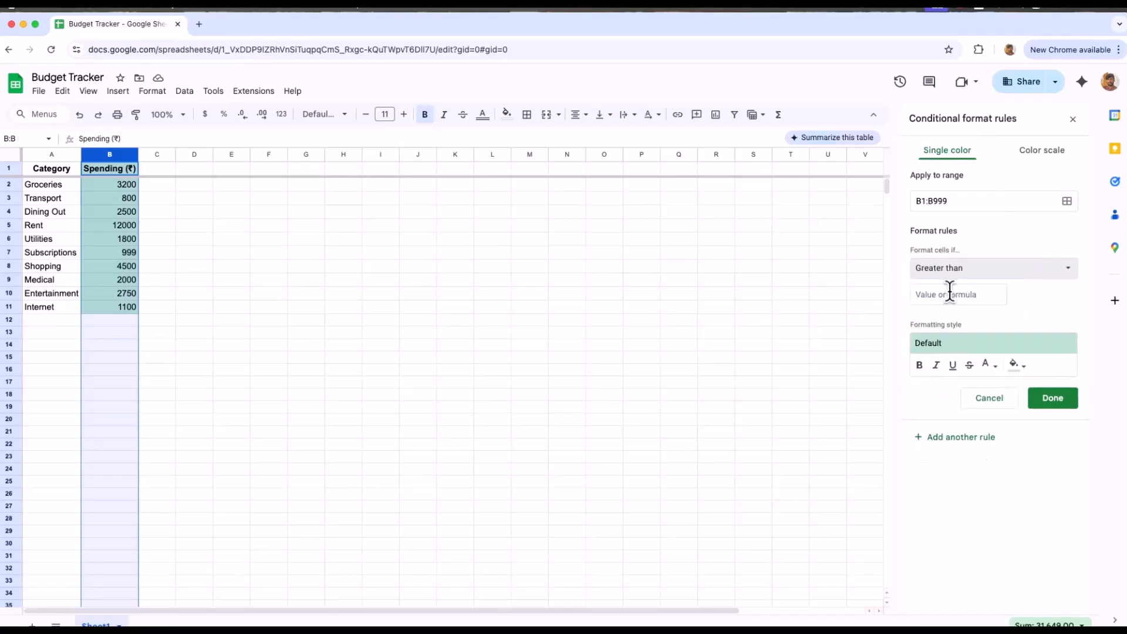
pyautogui.write('2000')
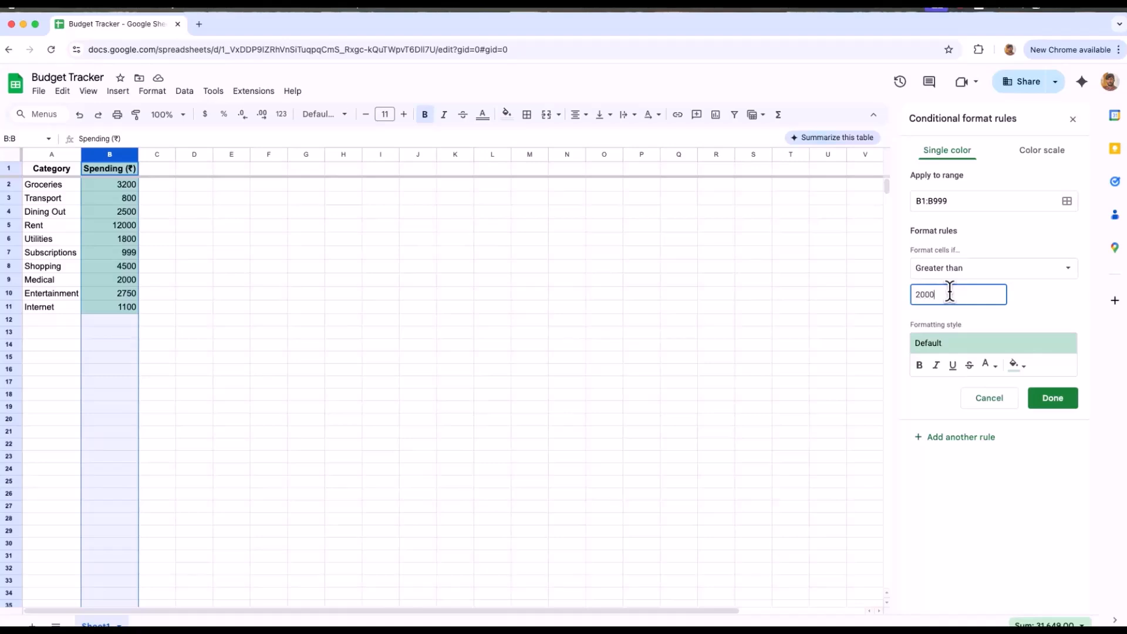
pyautogui.click(1014, 365)
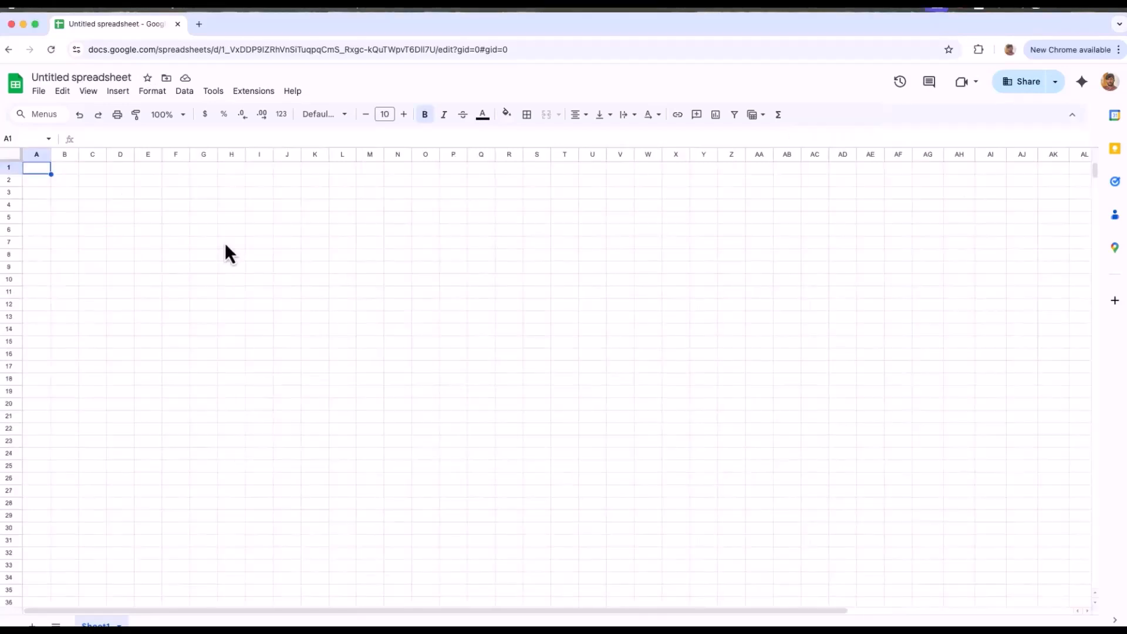
pyautogui.moveTo(233, 245)
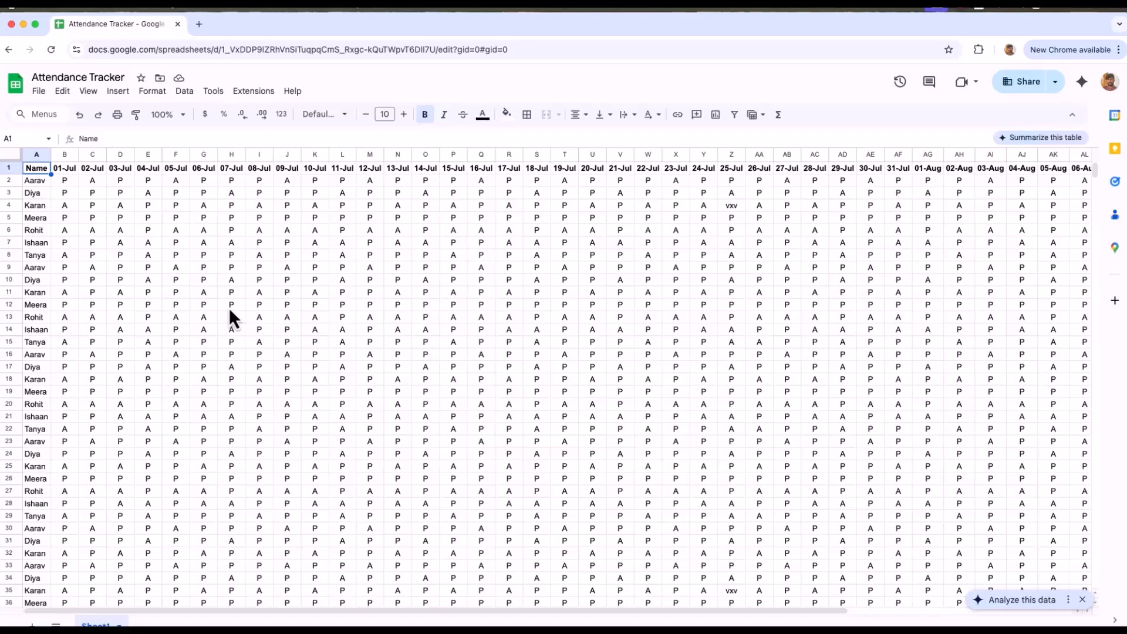
pyautogui.moveTo(67, 209)
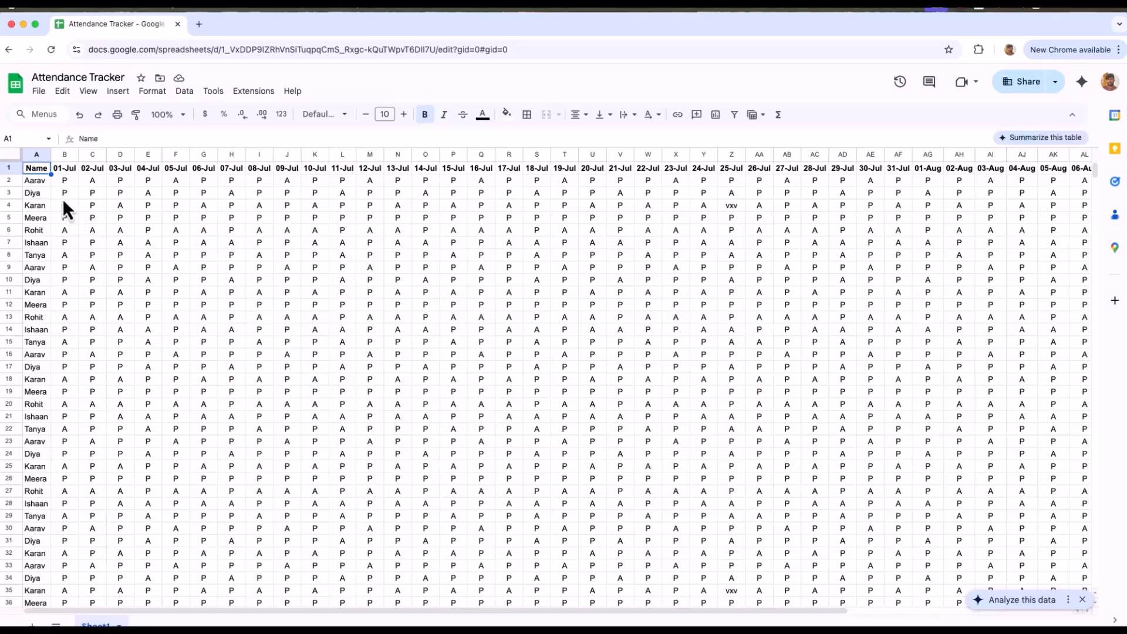
pyautogui.moveTo(132, 299)
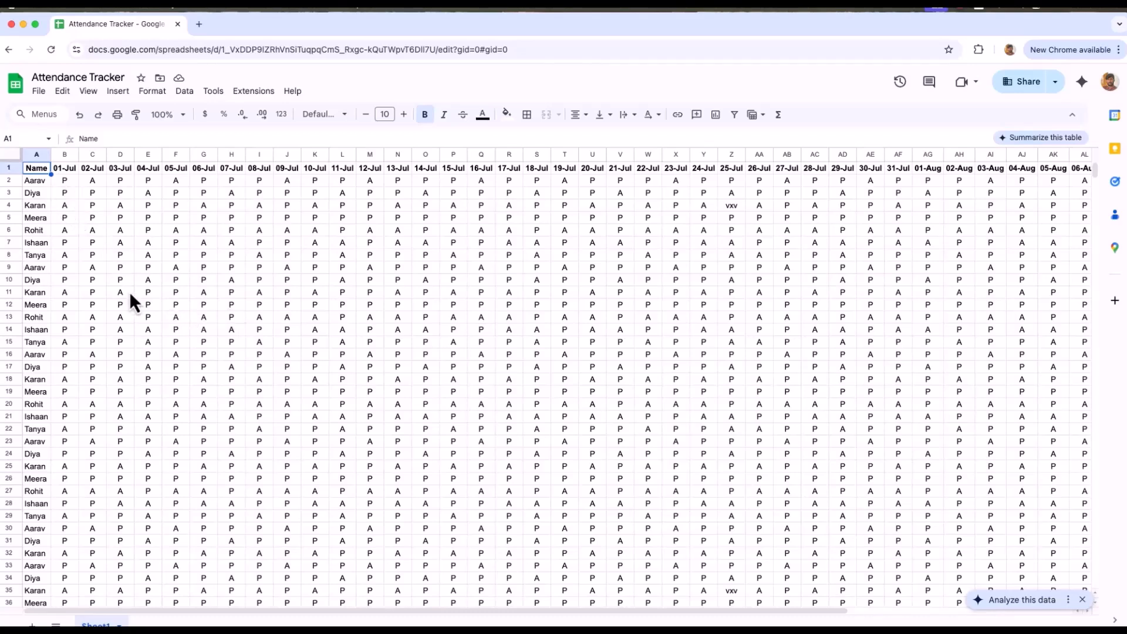
pyautogui.scroll(-3)
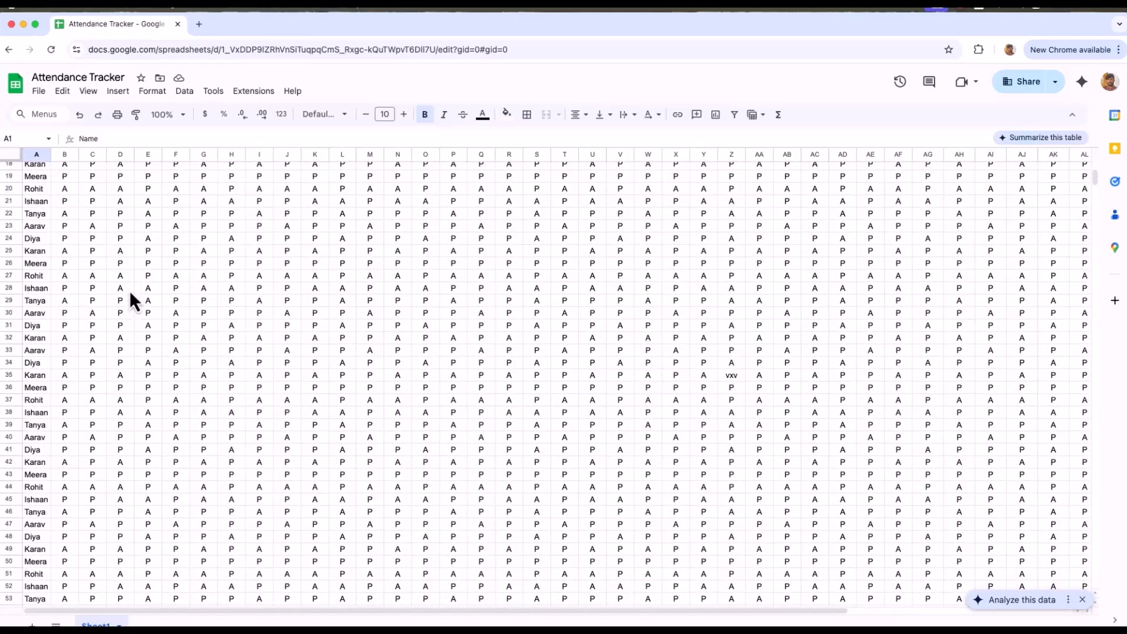
pyautogui.scroll(-3)
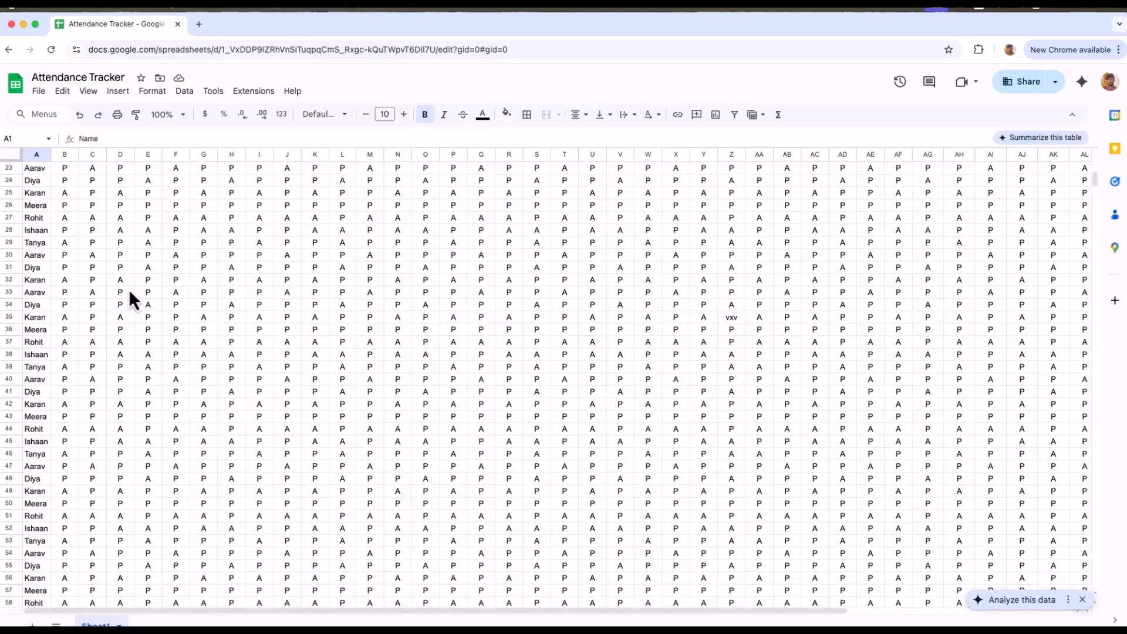
pyautogui.scroll(-3)
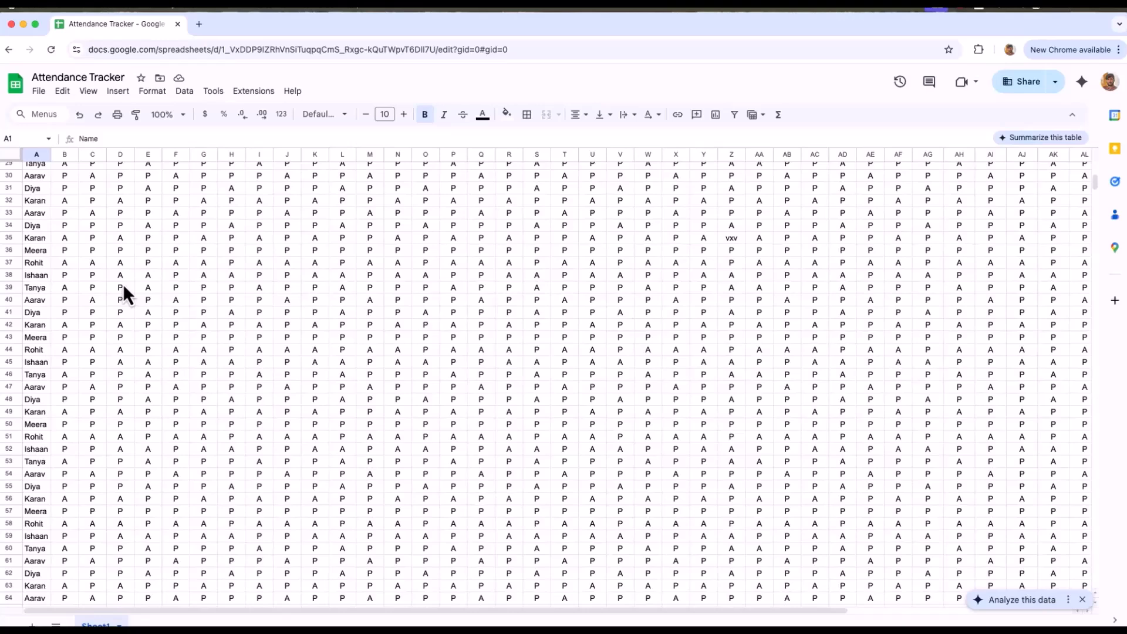
pyautogui.hscroll(3)
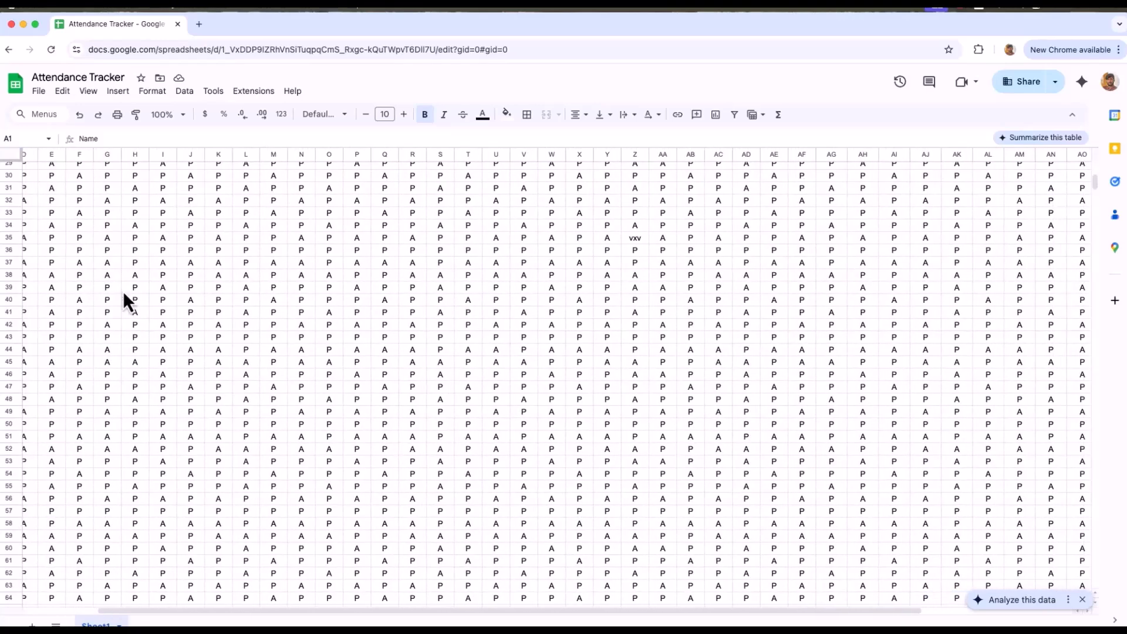
pyautogui.hscroll(3)
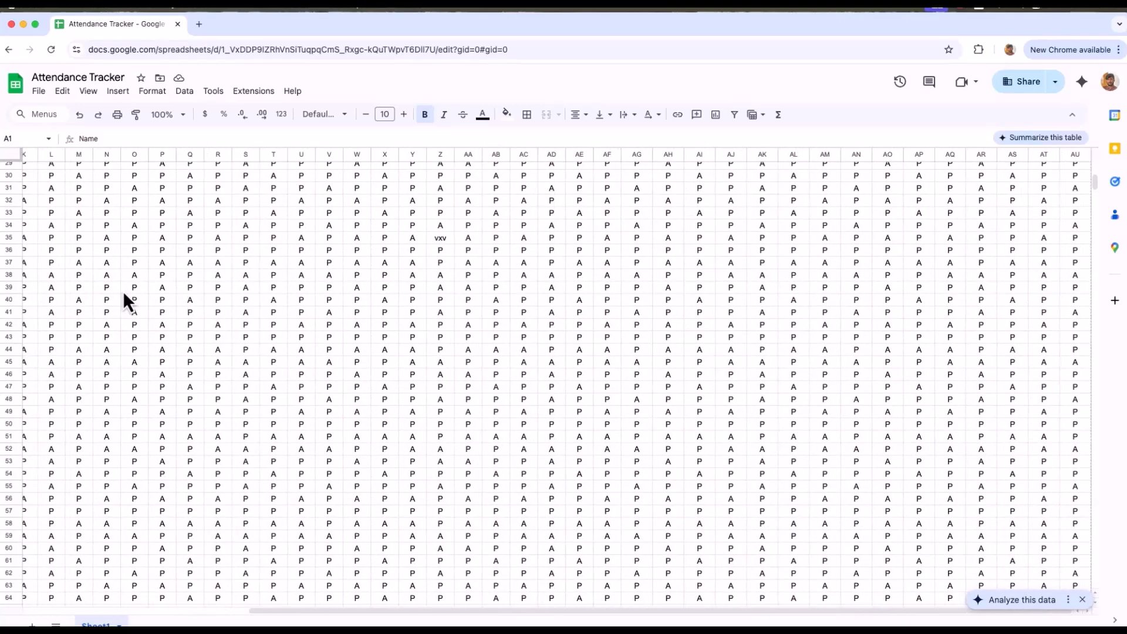
pyautogui.hscroll(-3)
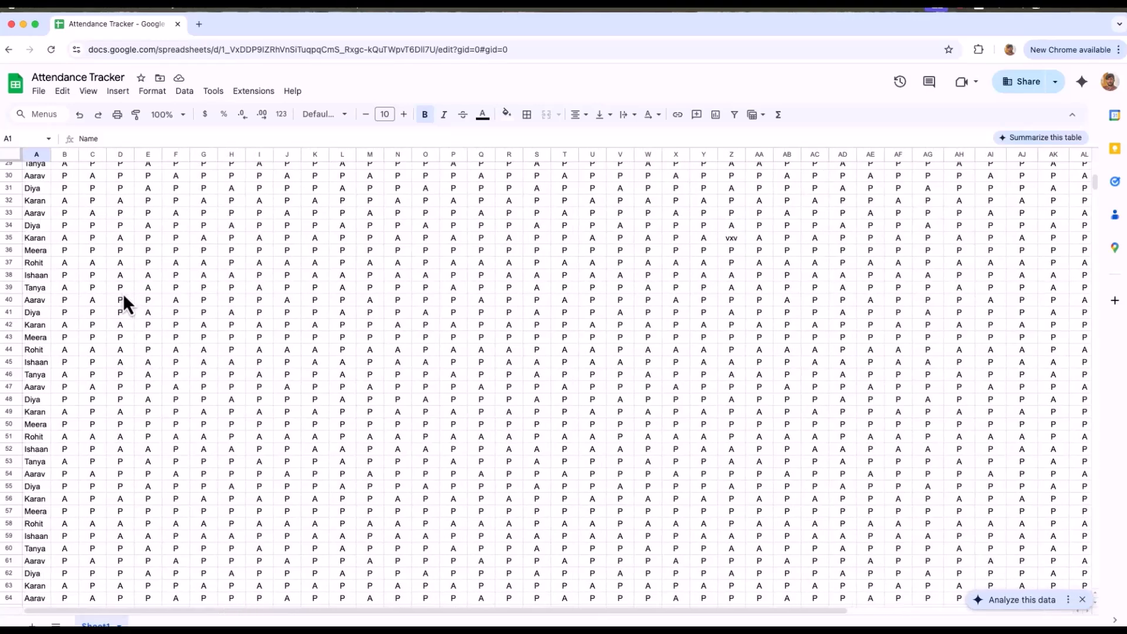
pyautogui.scroll(3)
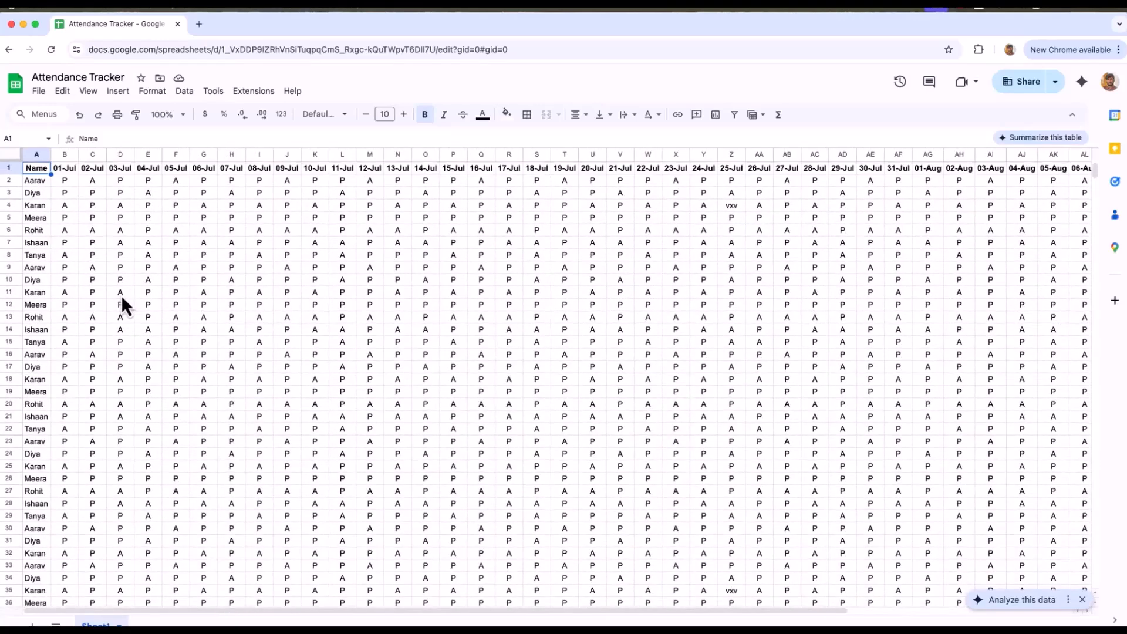
pyautogui.click(9, 169)
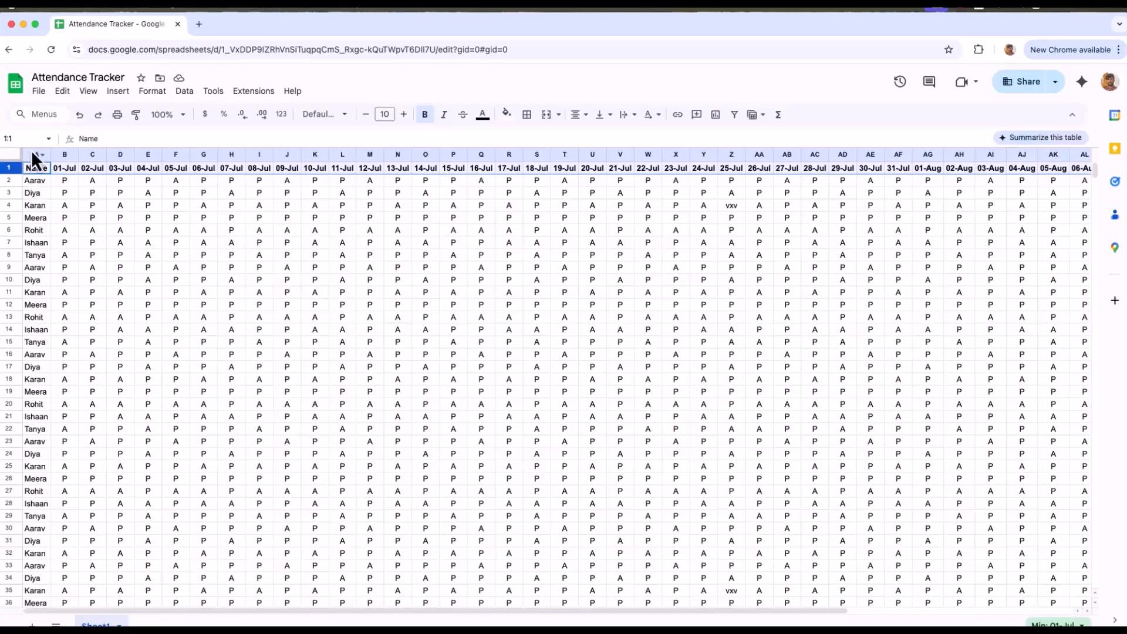
# Freeze 1 column so the Attendance Tracker names stay in place.
pyautogui.click(88, 91)
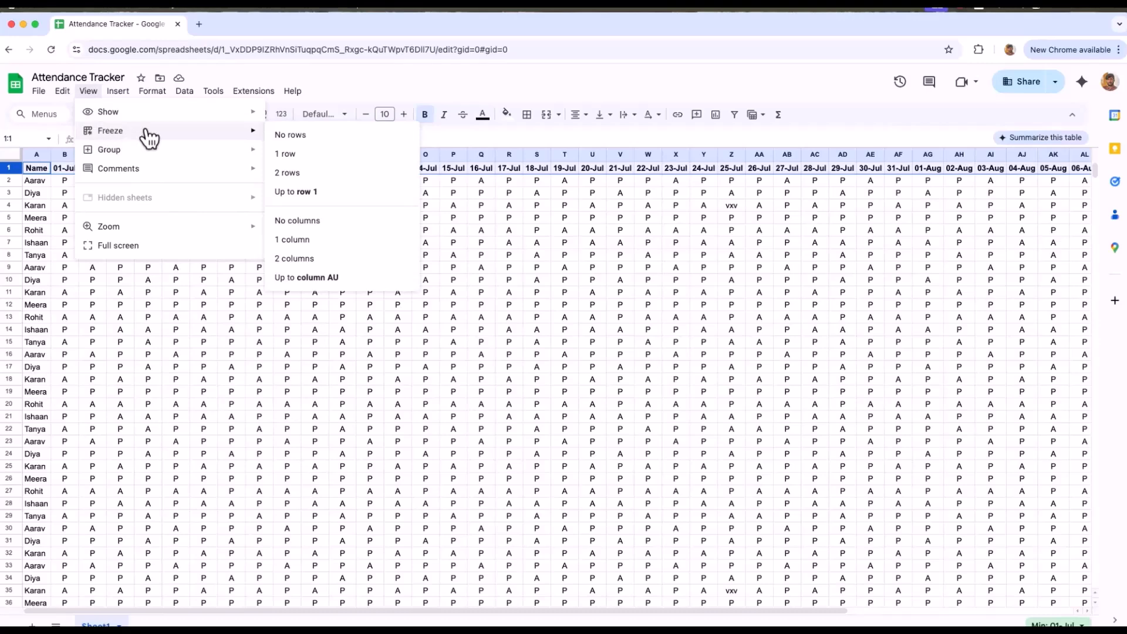
pyautogui.click(285, 154)
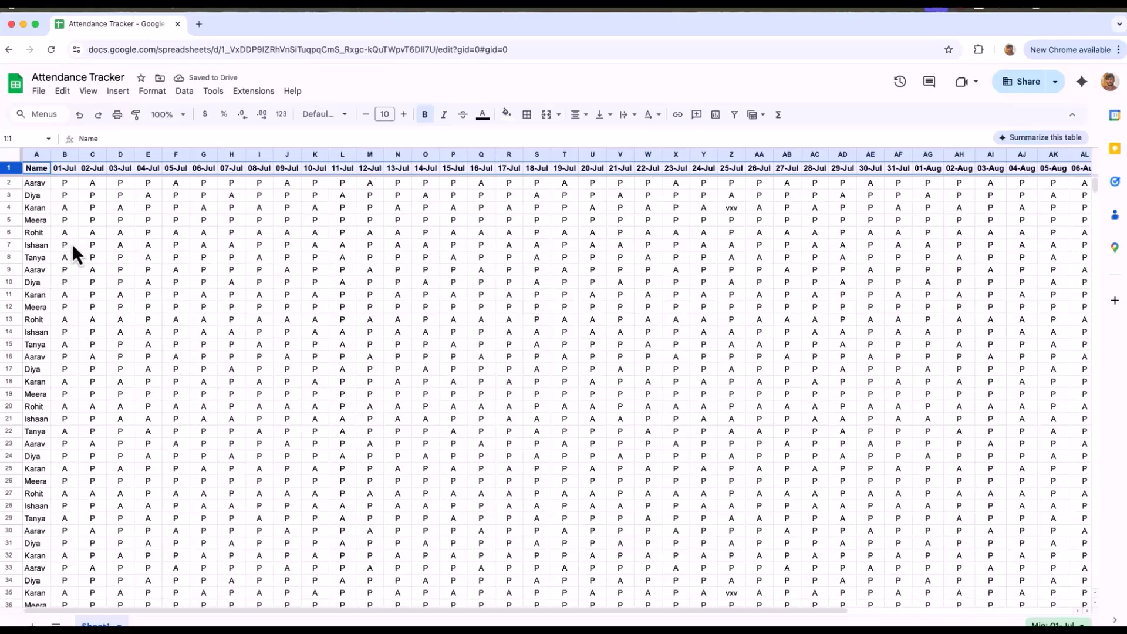
pyautogui.scroll(-3)
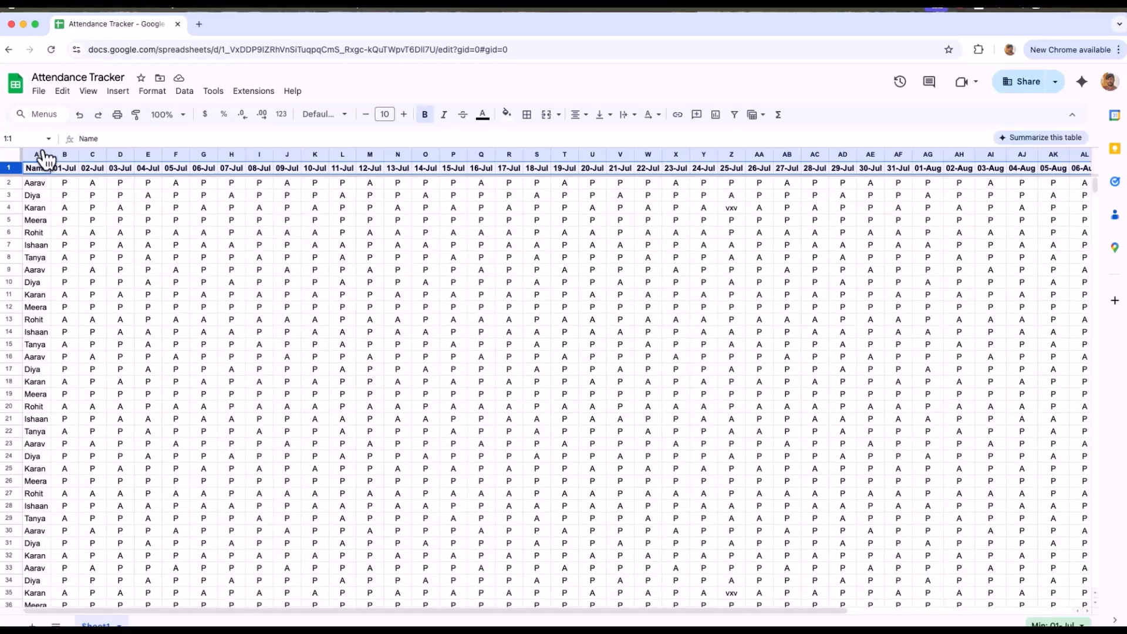
# Freeze column A, then scroll right to confirm the Name column stays fixed.
pyautogui.click(93, 208)
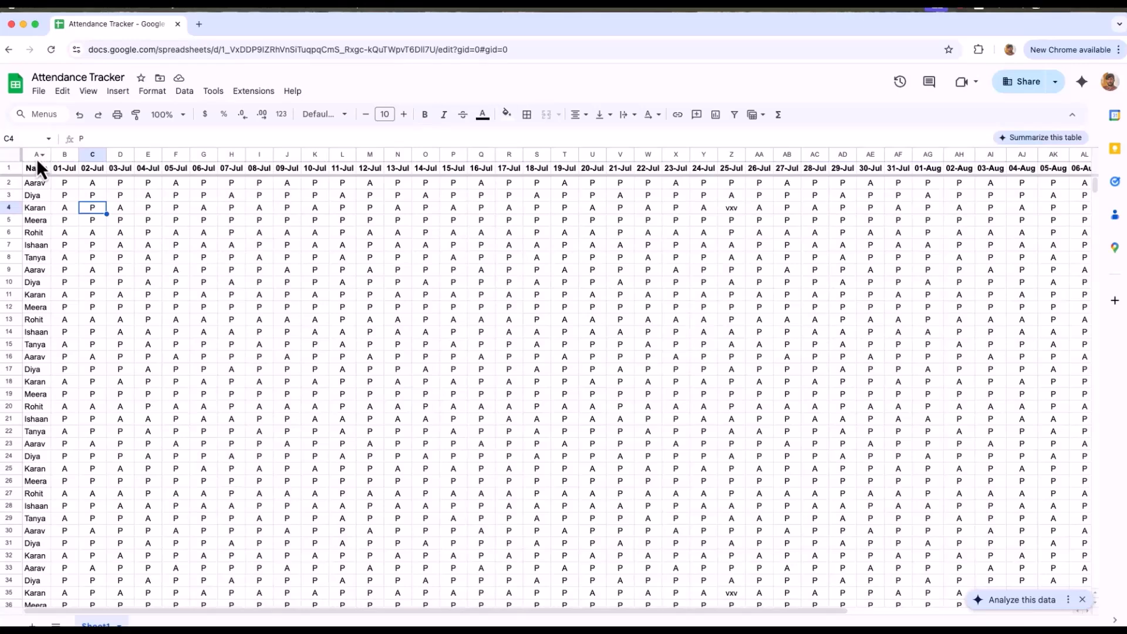
pyautogui.click(88, 91)
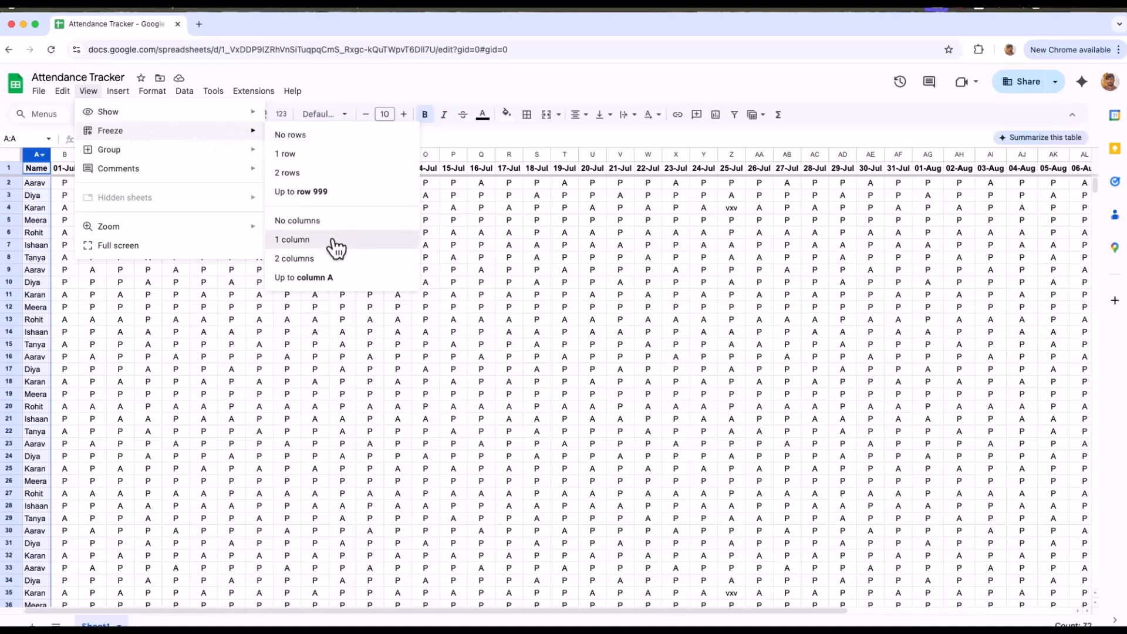
pyautogui.click(292, 239)
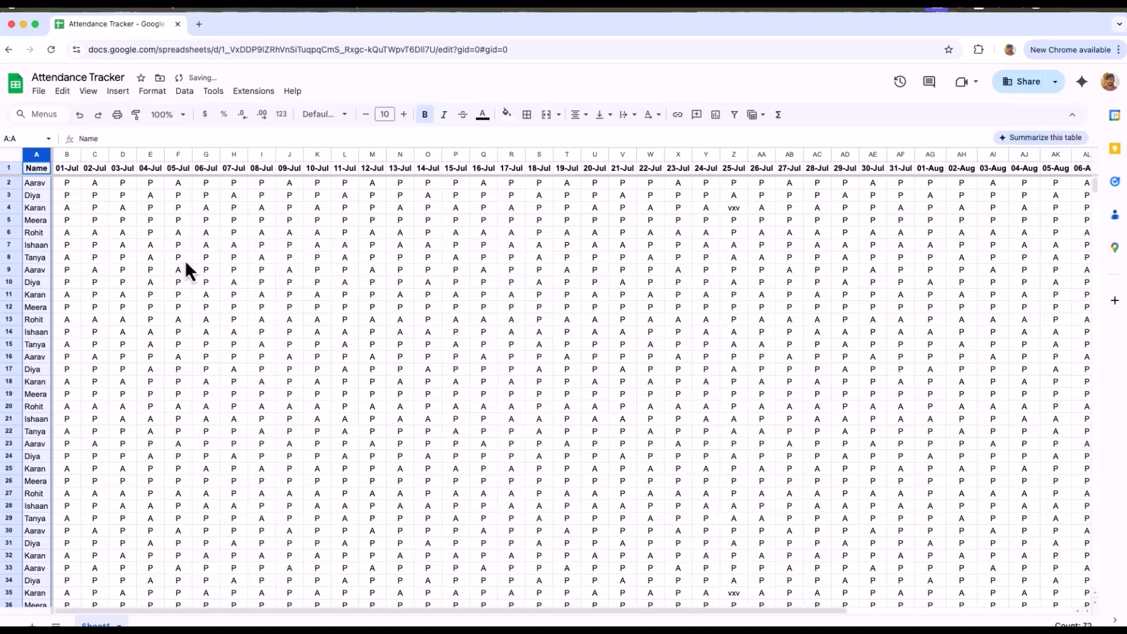
pyautogui.hscroll(3)
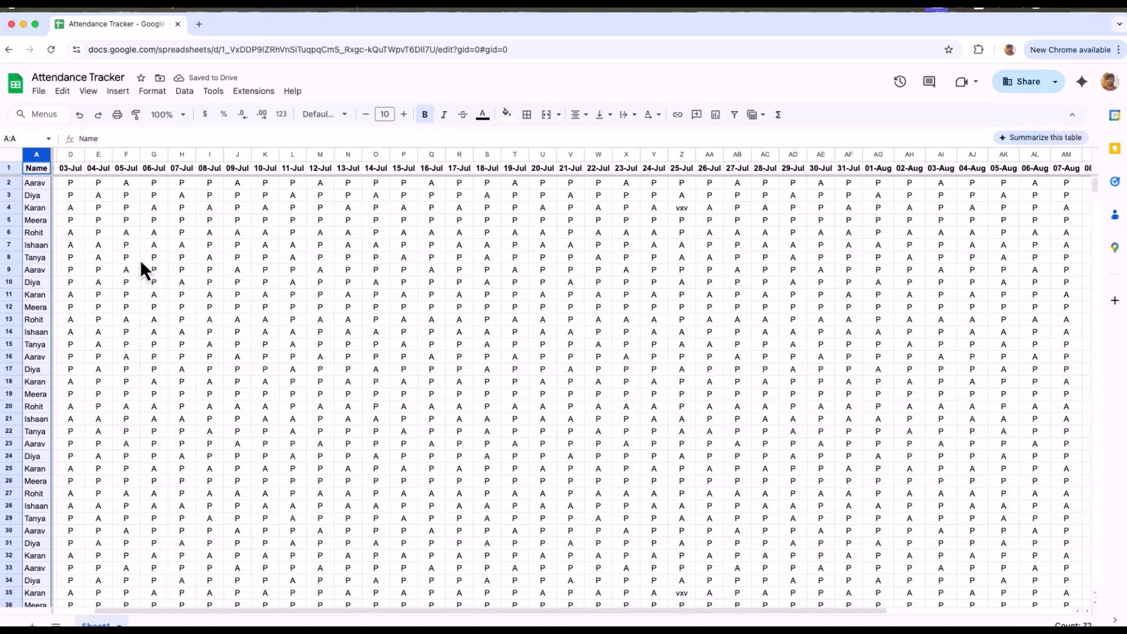
pyautogui.hscroll(3)
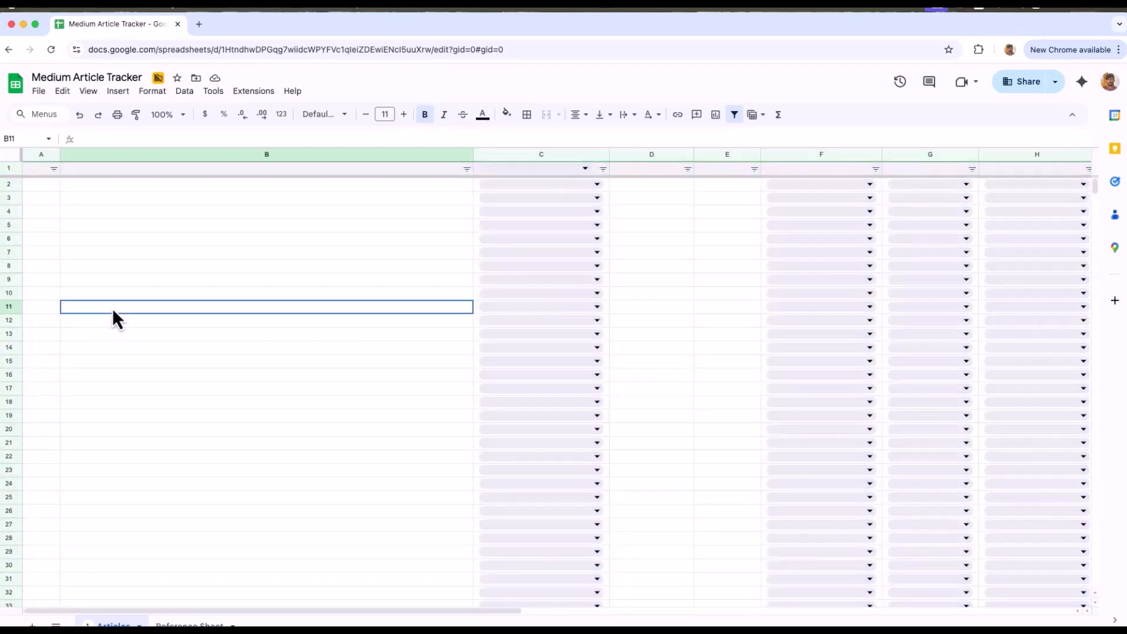
# Preview the July 18, 5:10 PM version in version history and begin restoring it.
pyautogui.click(38, 91)
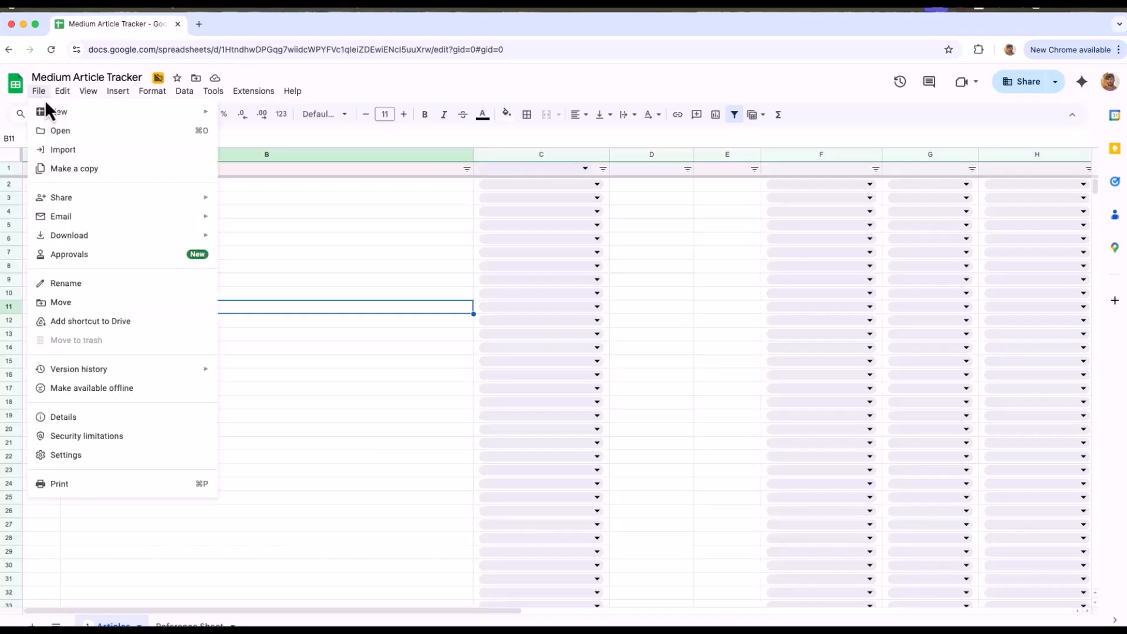
pyautogui.moveTo(118, 445)
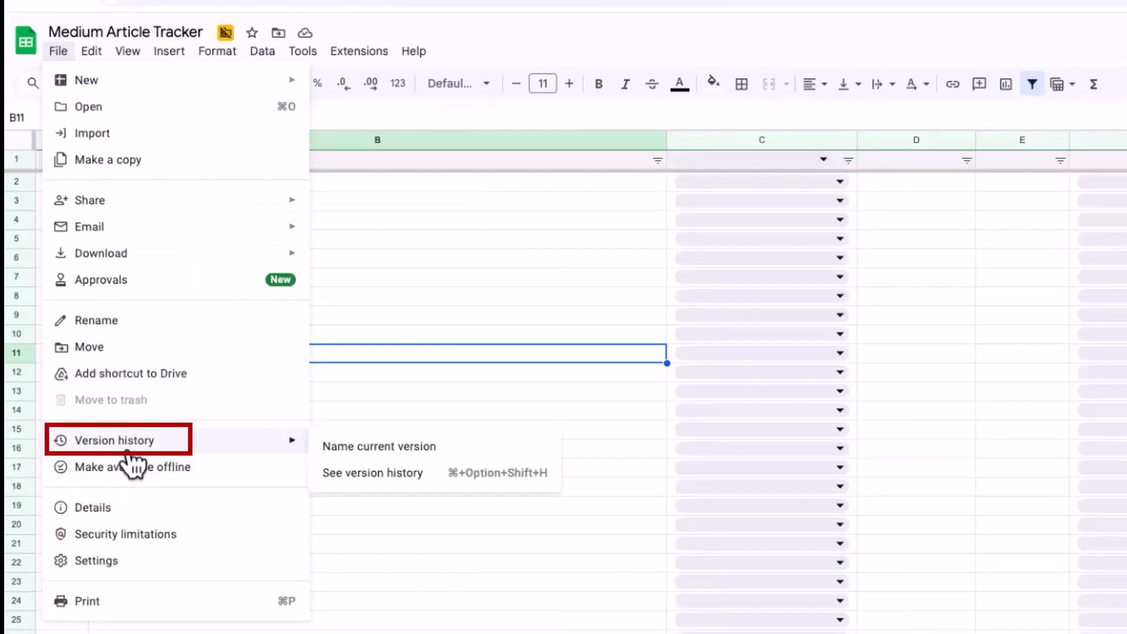
pyautogui.moveTo(379, 472)
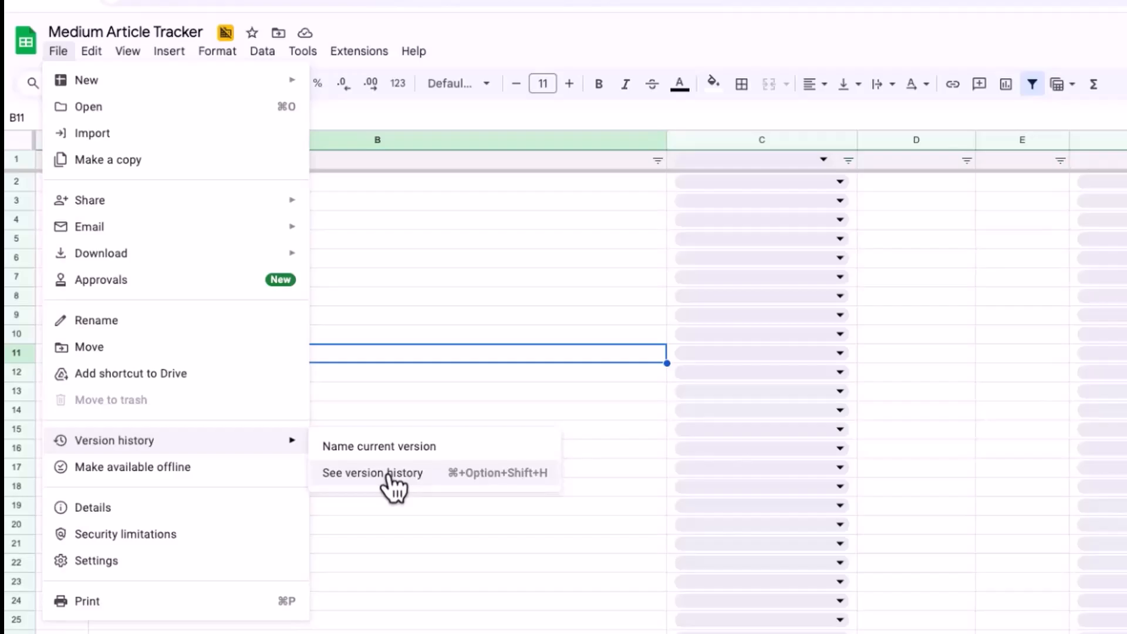
pyautogui.click(373, 473)
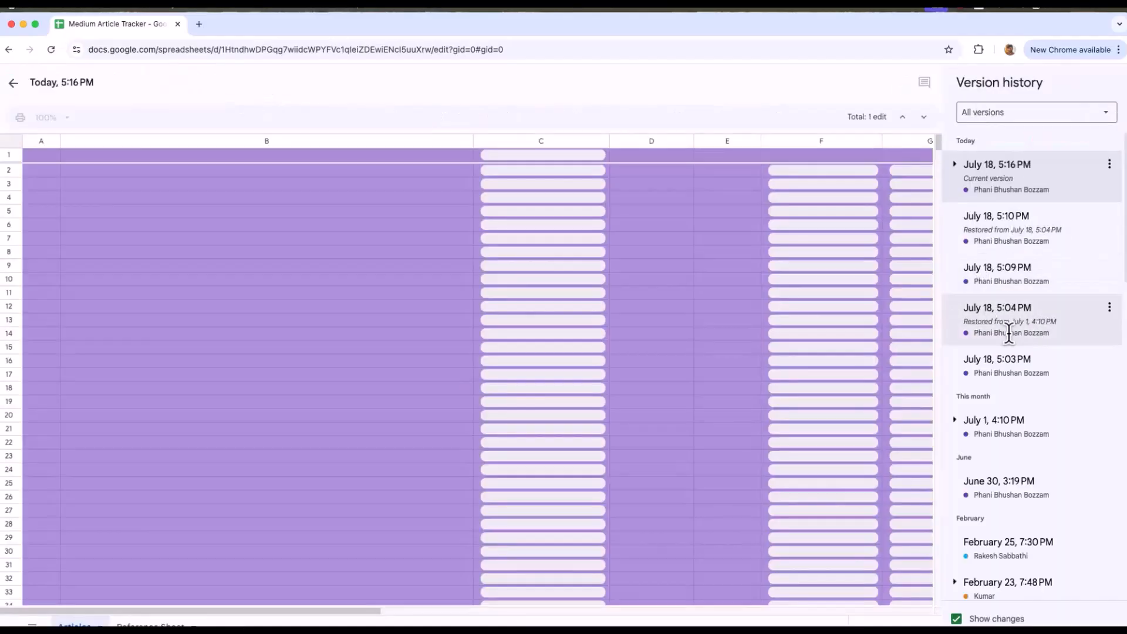
pyautogui.moveTo(1002, 226)
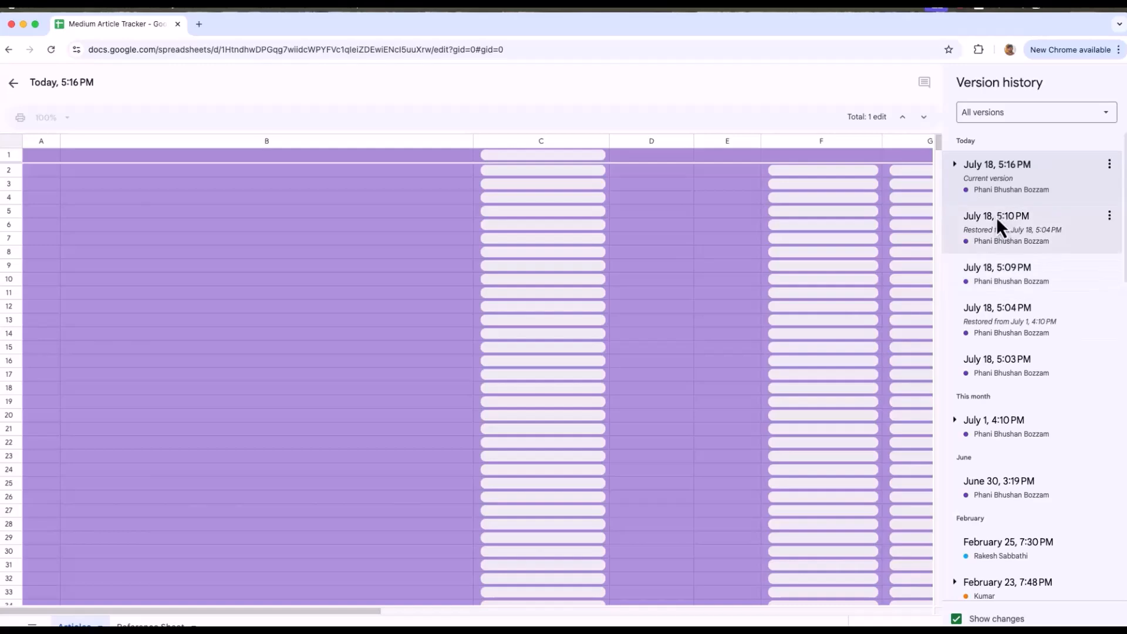
pyautogui.click(997, 216)
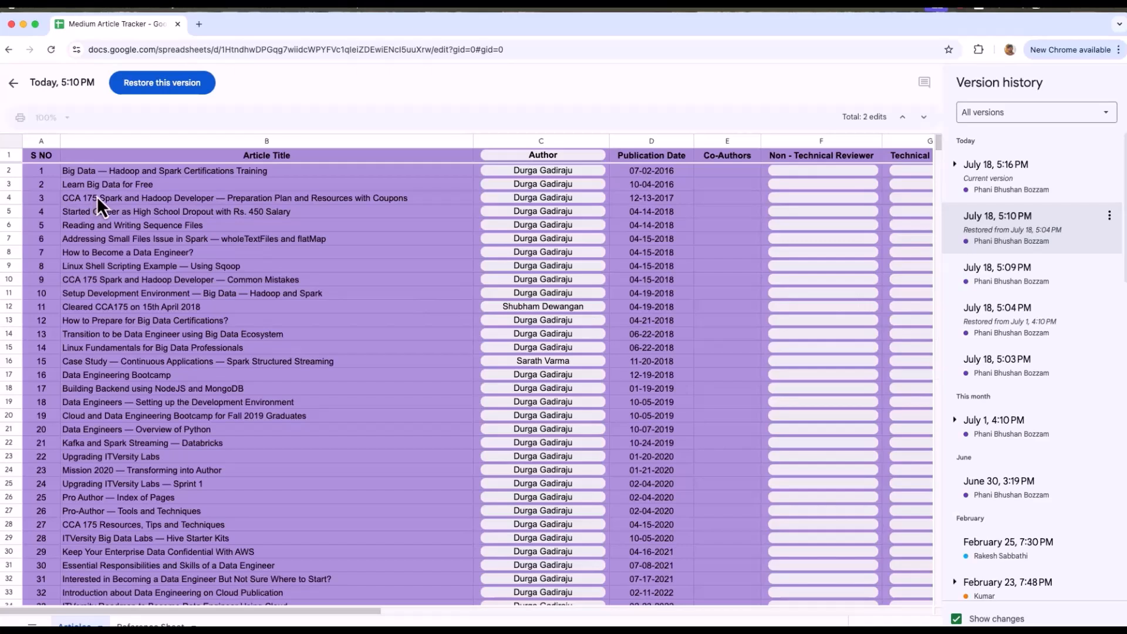
pyautogui.moveTo(151, 193)
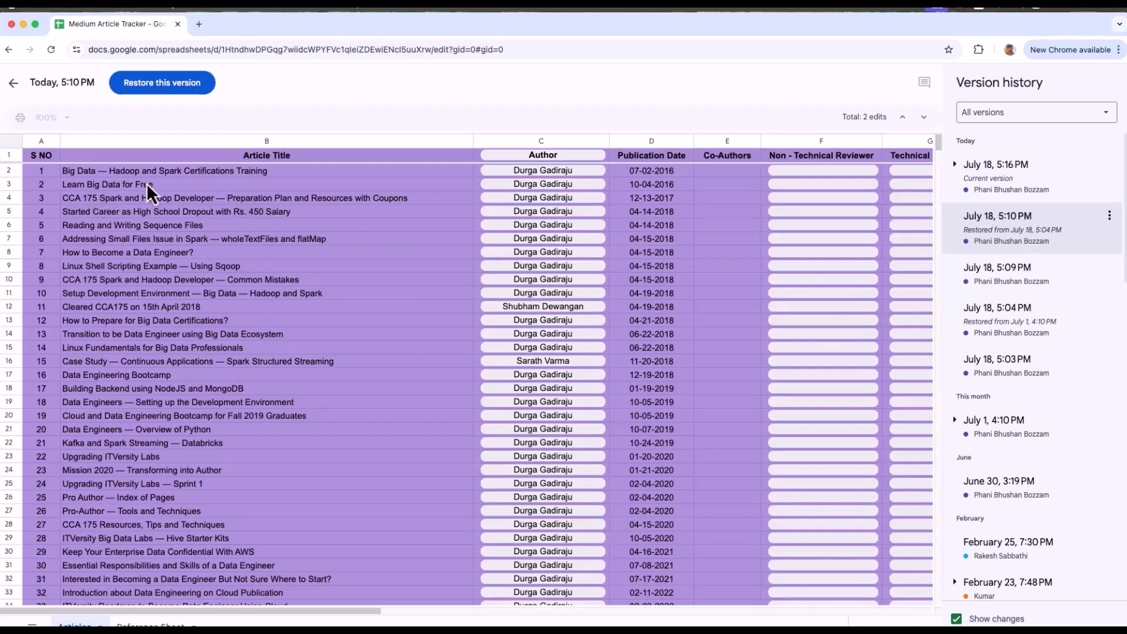
pyautogui.click(162, 82)
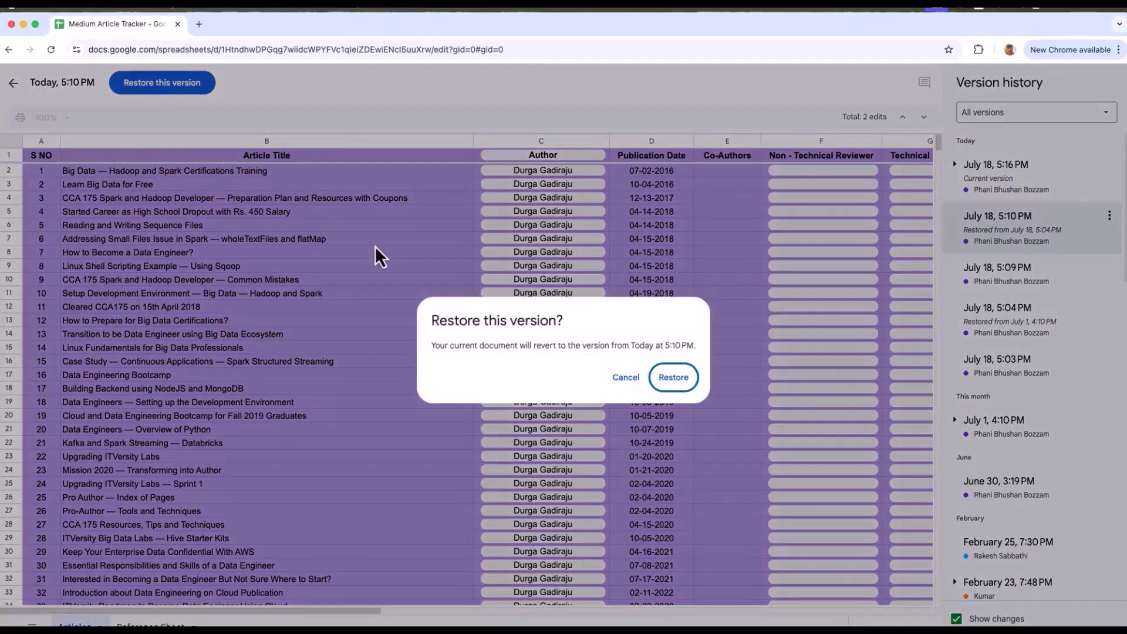
# Confirm reverting the tracker to the July 18, 5:10 PM version.
pyautogui.click(674, 377)
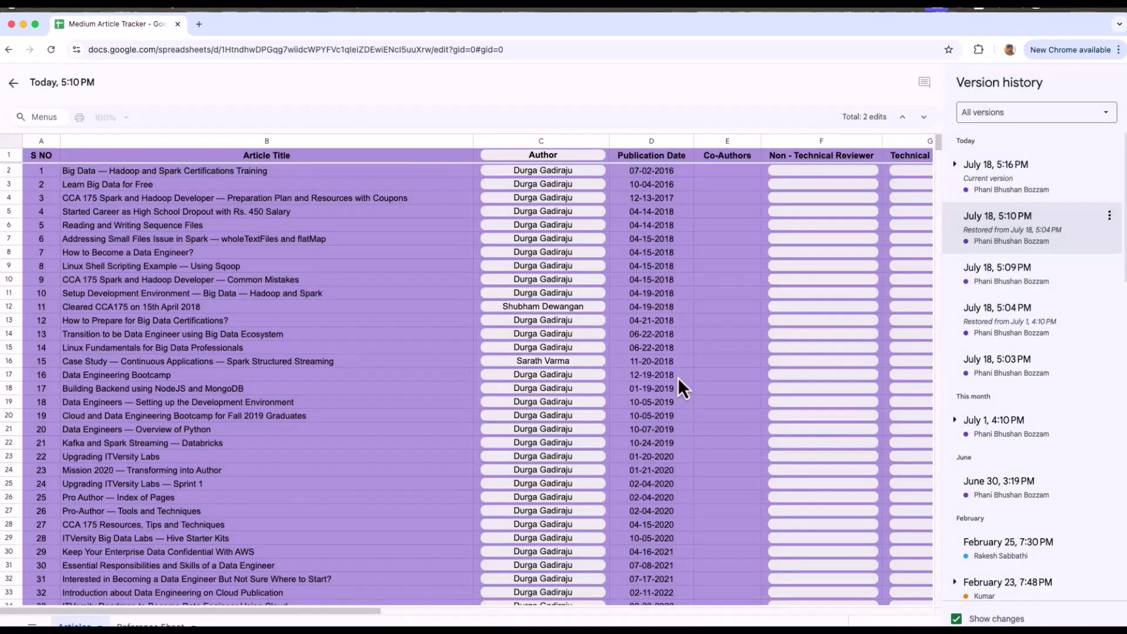
pyautogui.click(13, 83)
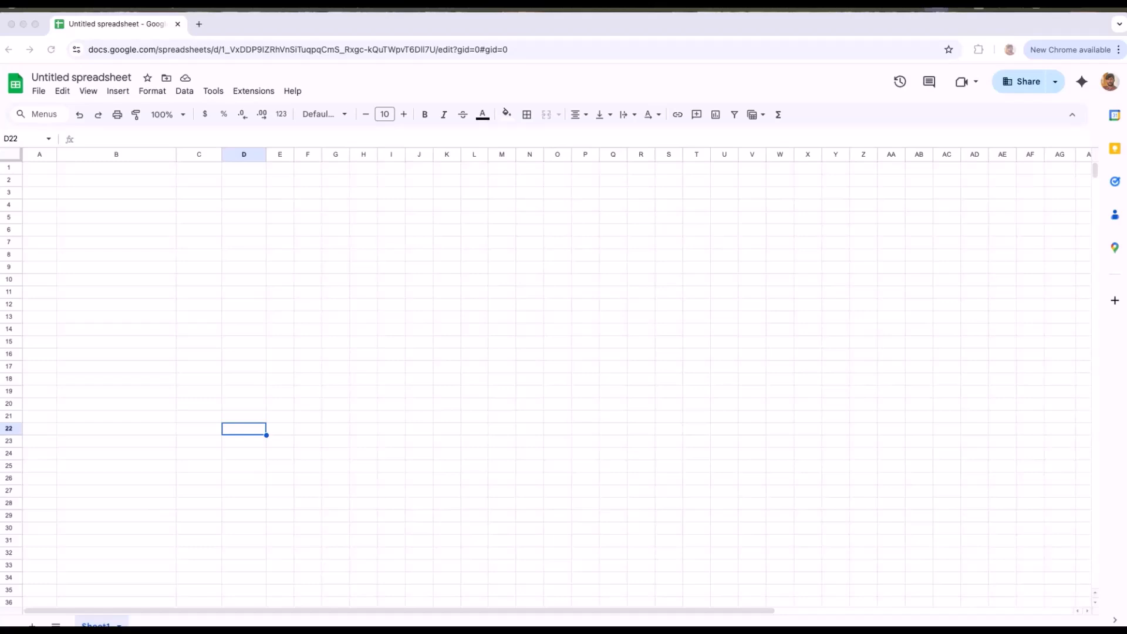
pyautogui.moveTo(47, 193)
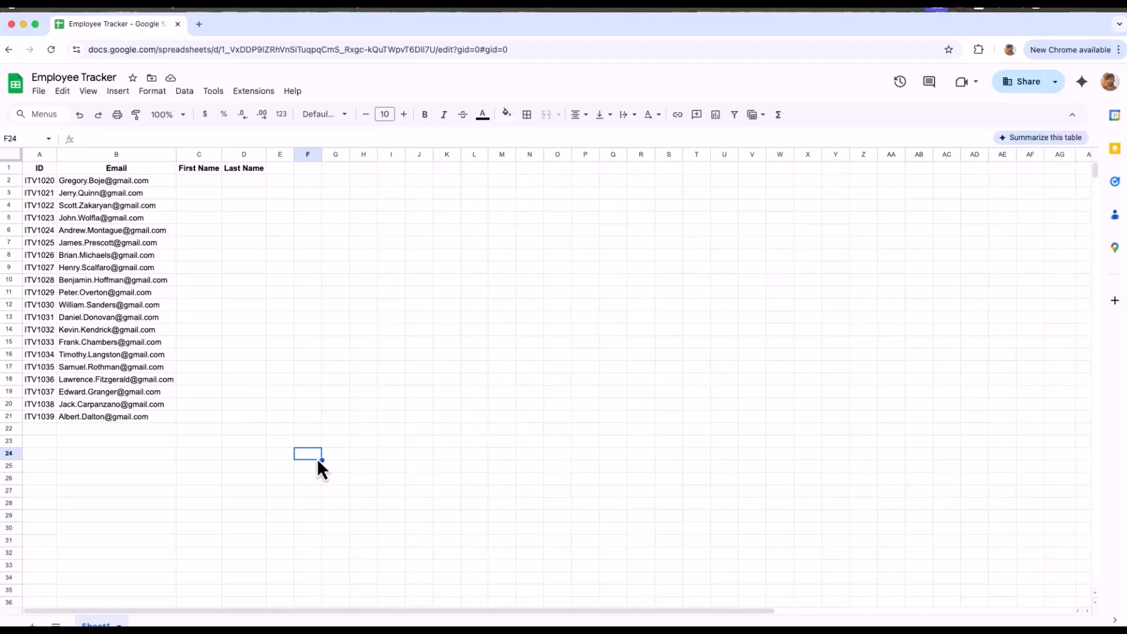
pyautogui.moveTo(236, 249)
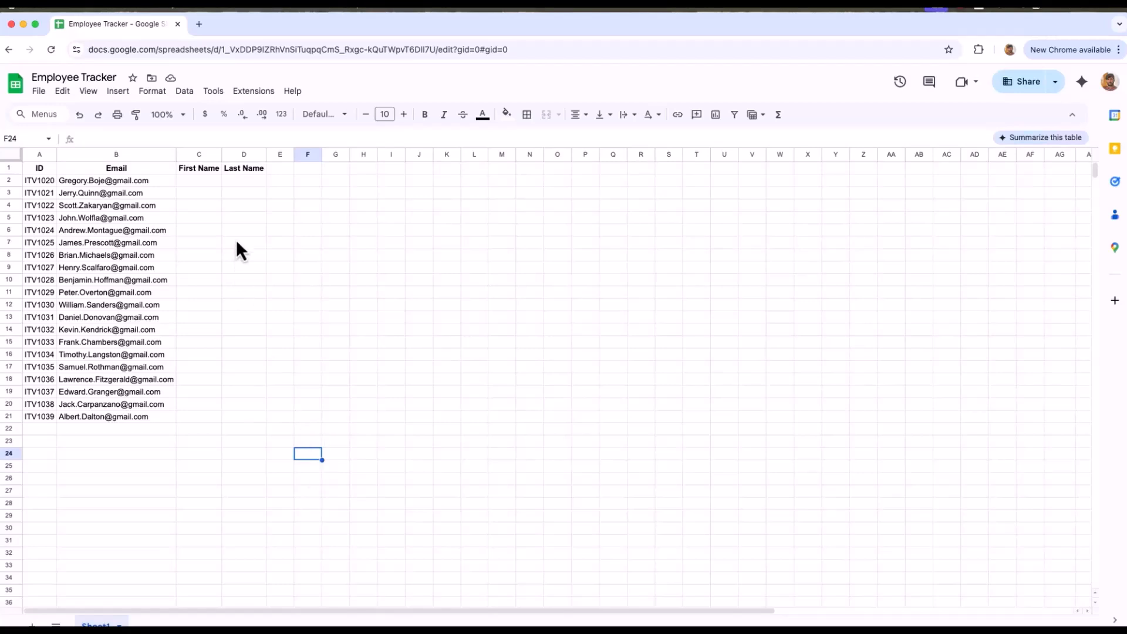
# Type 'Gregory' into the Employee Tracker sheet.
pyautogui.write('Gregory')
pyautogui.click(244, 180)
pyautogui.write('Boje')
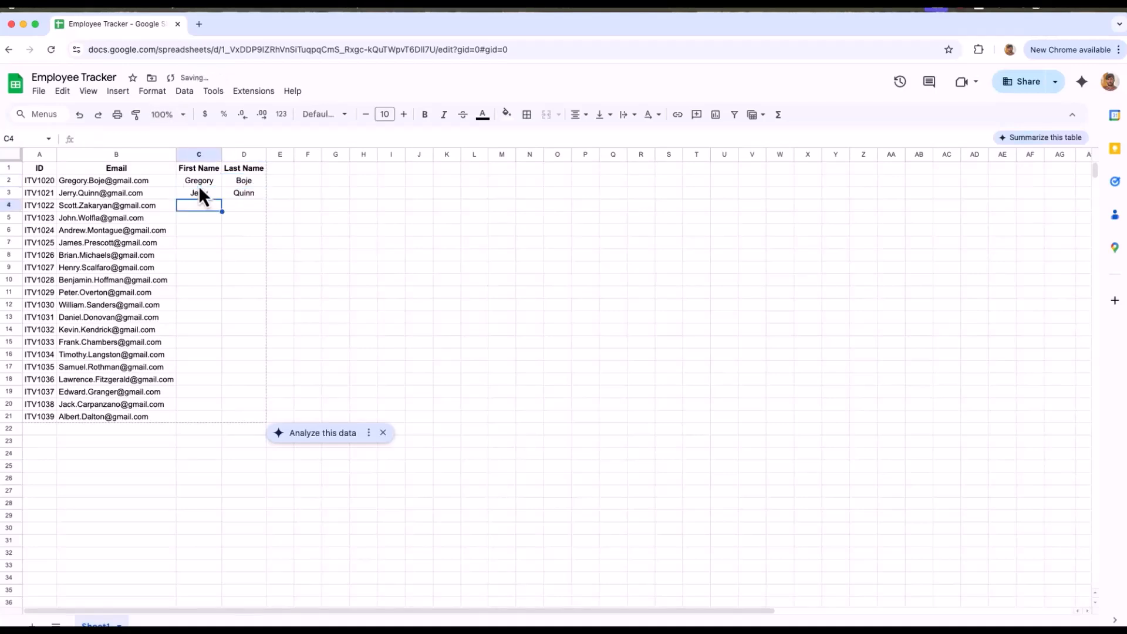
# Type 'Sco' as a first name and accept Smart Fill's first-name suggestions.
pyautogui.write('Scott')
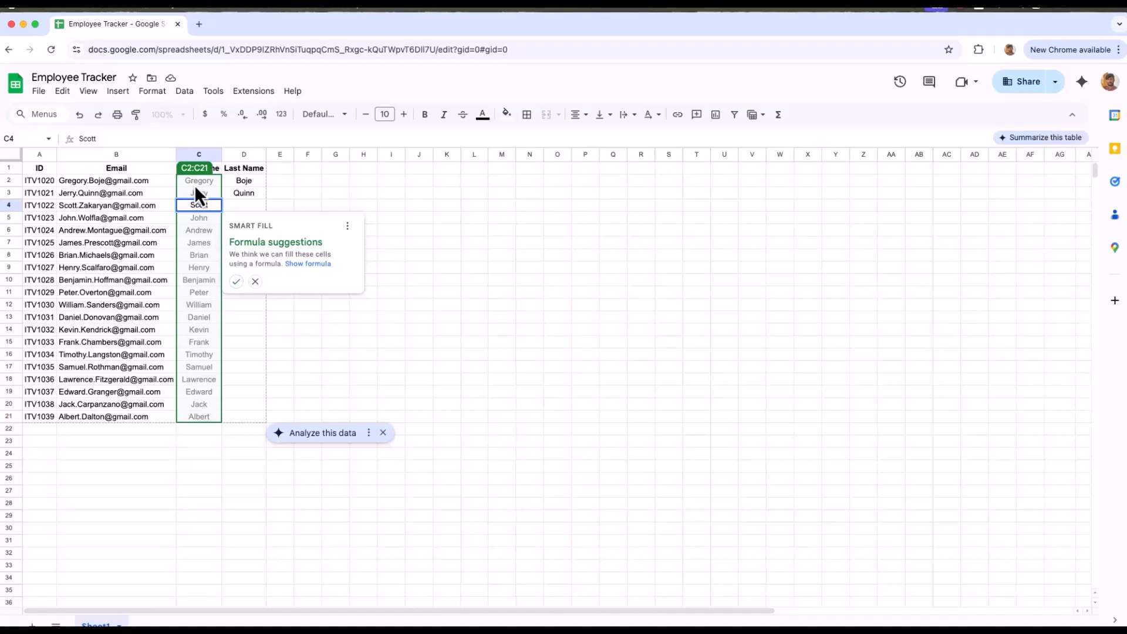
pyautogui.moveTo(226, 255)
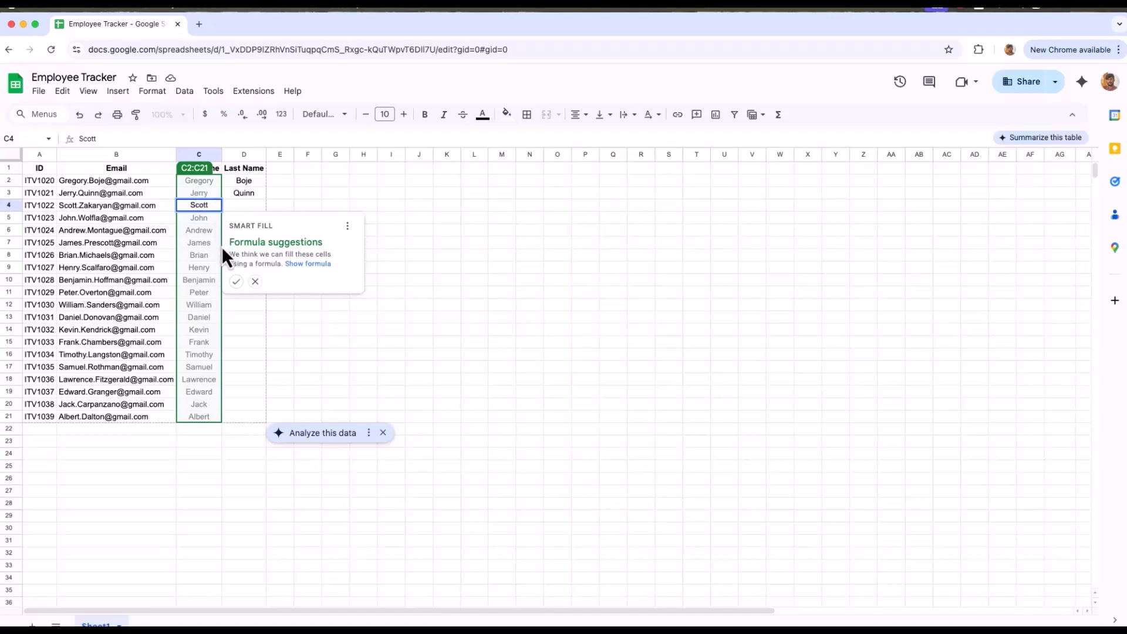
pyautogui.click(235, 281)
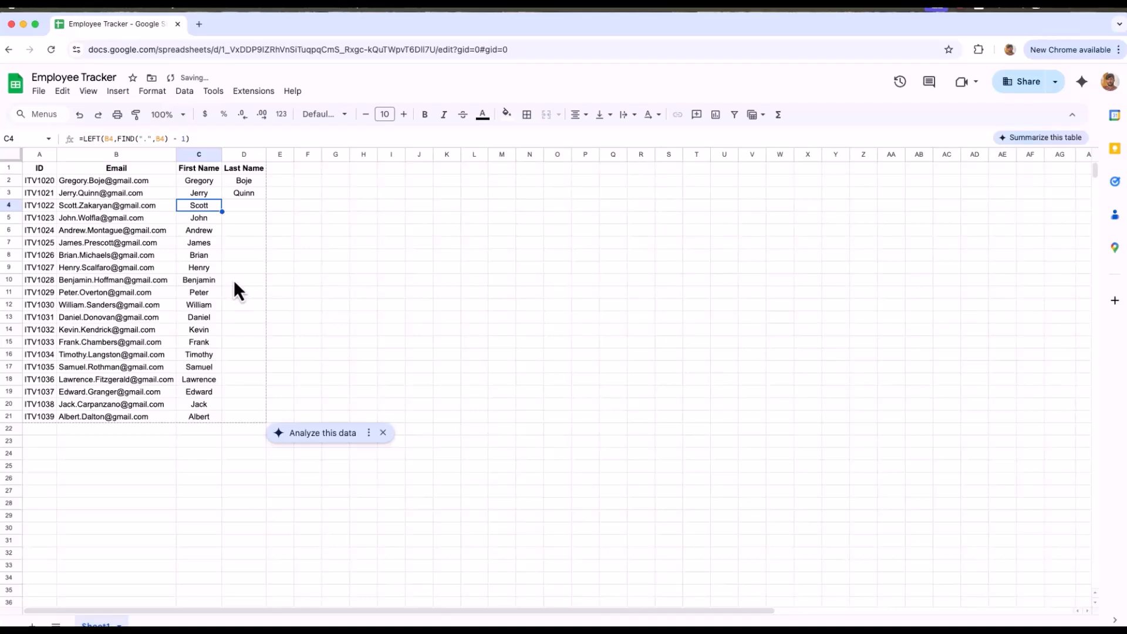
pyautogui.moveTo(226, 262)
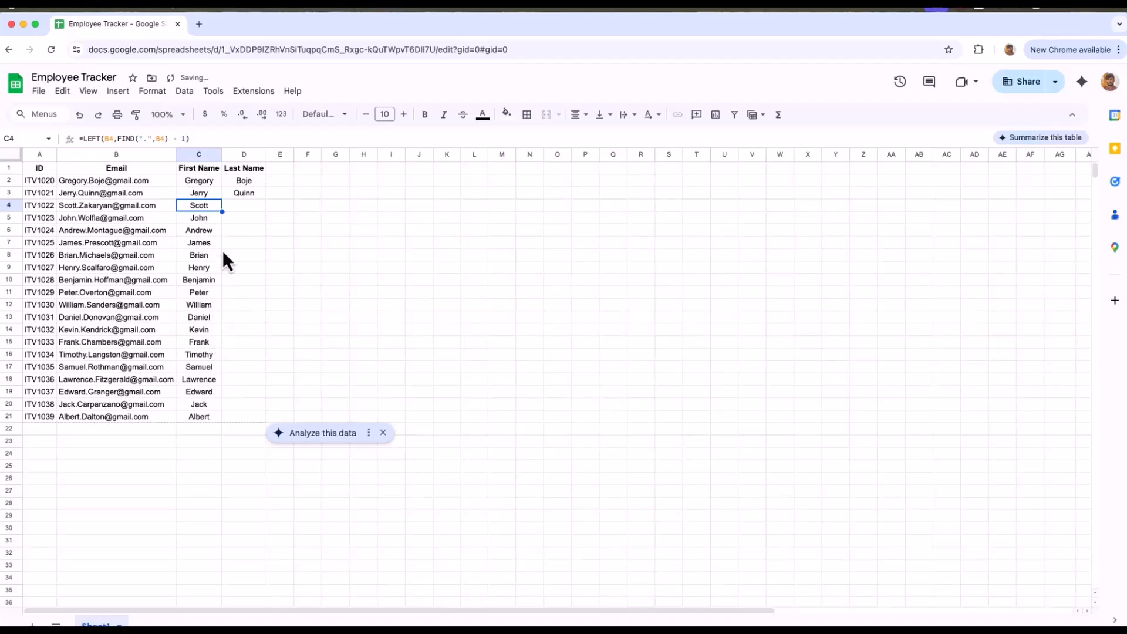
pyautogui.click(244, 205)
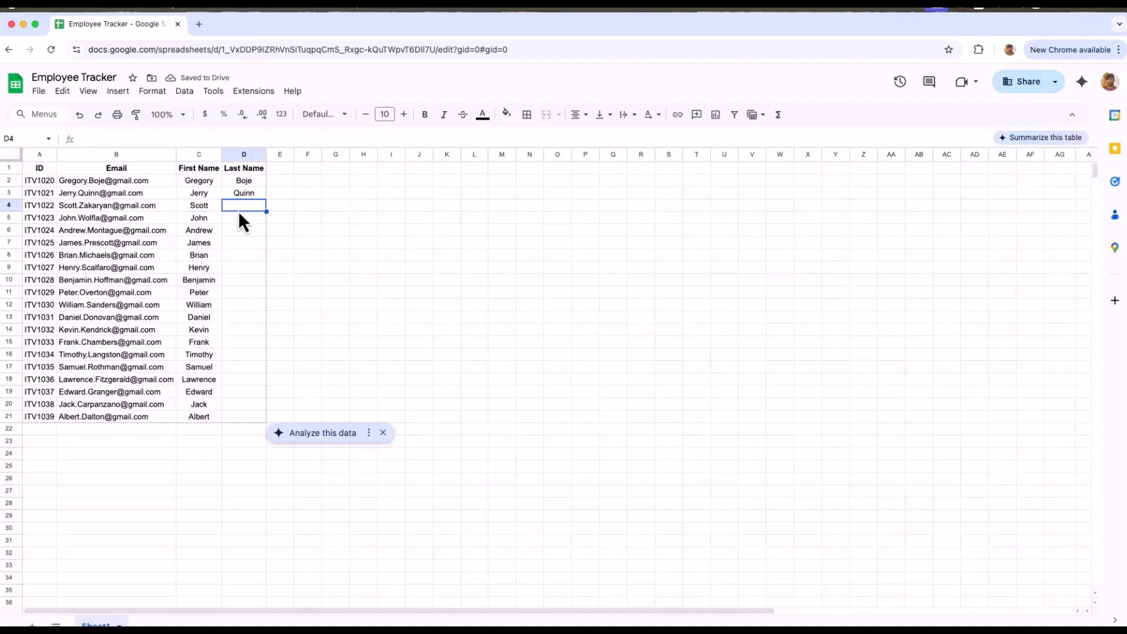
# Type 'Zakaryan' in D4 and accept Smart Fill for the remaining last names.
pyautogui.write('Zakaryan')
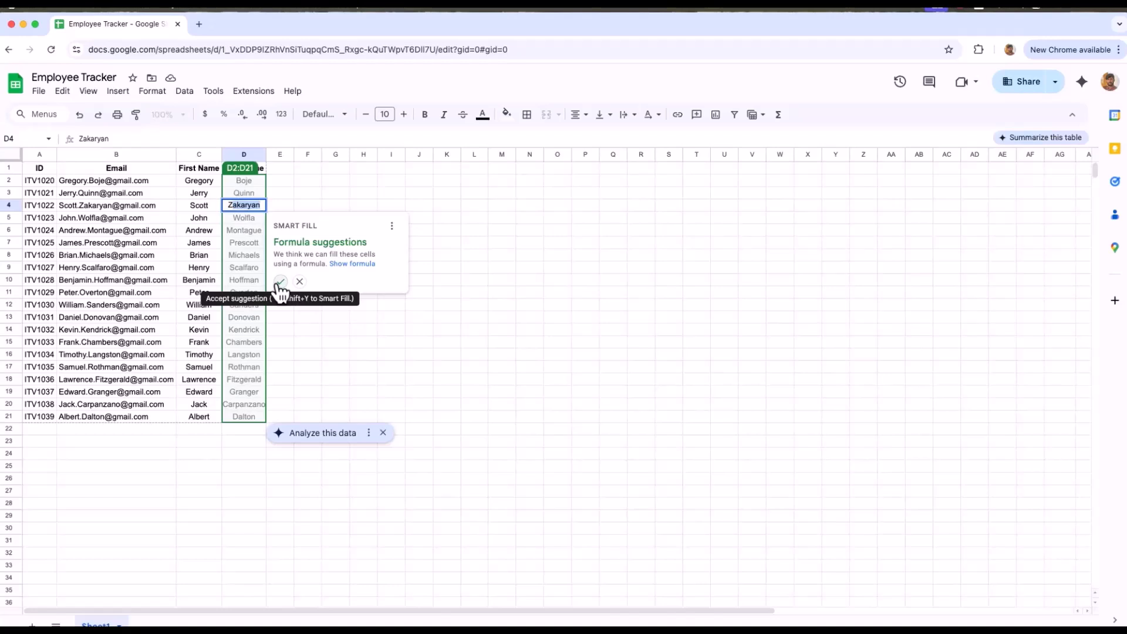
pyautogui.click(279, 281)
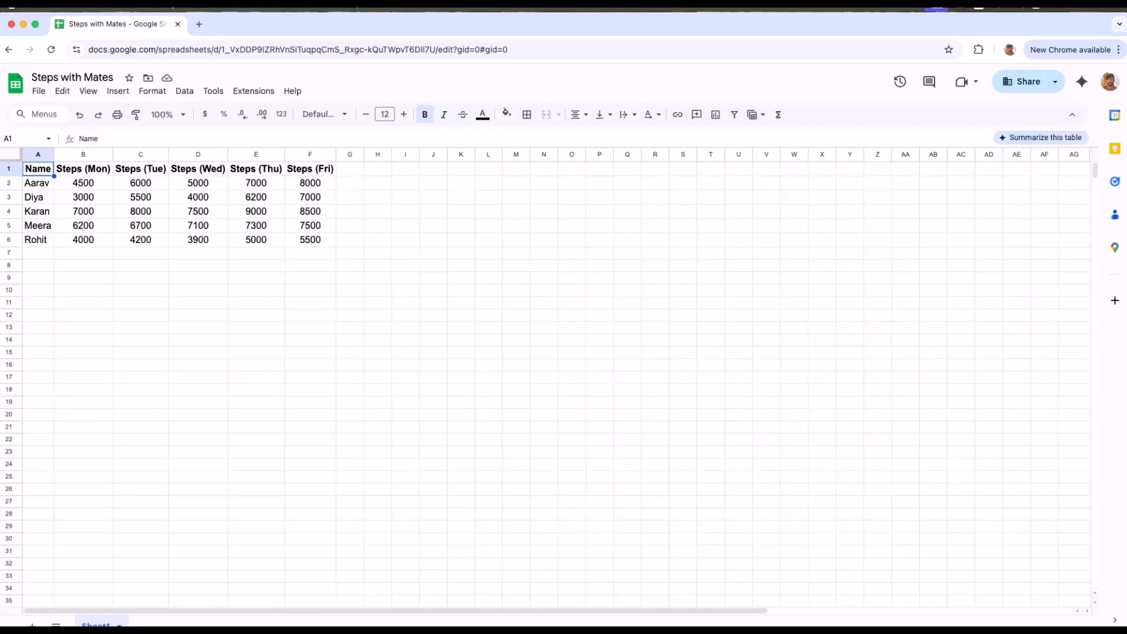
pyautogui.moveTo(79, 169)
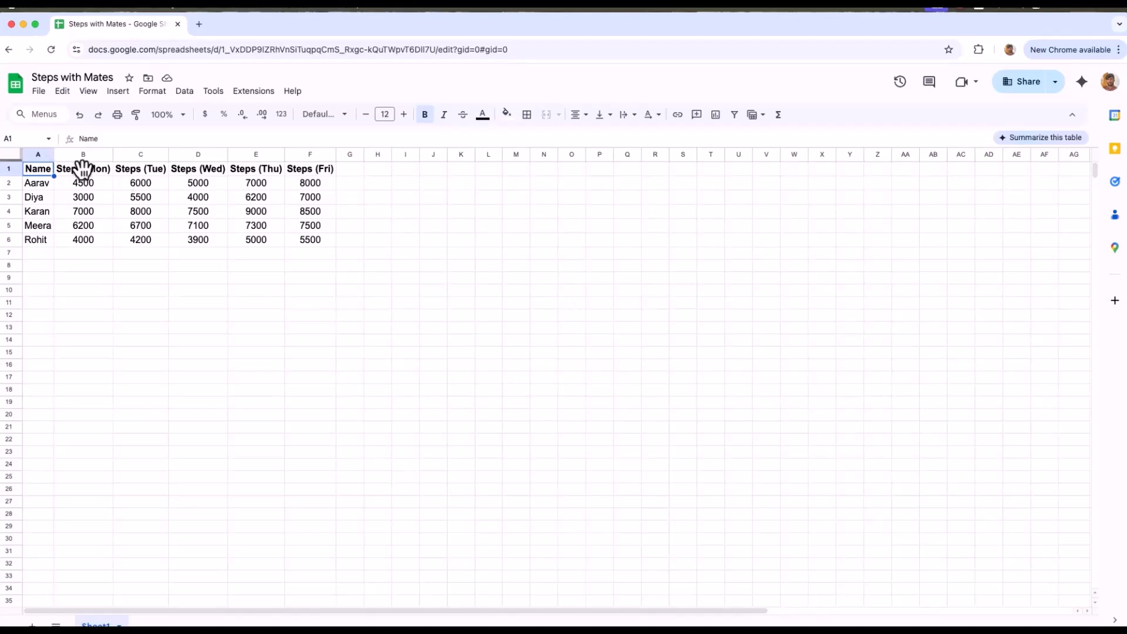
# Select the Steps (Mon) column B in the Steps with Mates sheet.
pyautogui.click(83, 155)
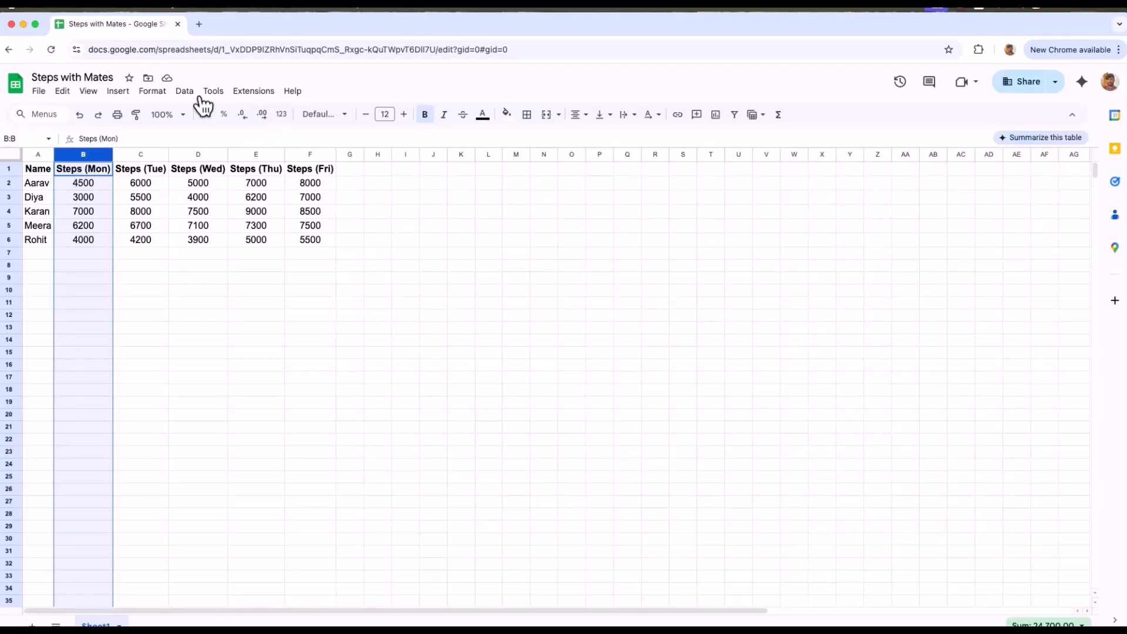
# Show Data > Column stats for Steps (Mon): sum 24,700, average 4,940, median 4,500.
pyautogui.click(184, 91)
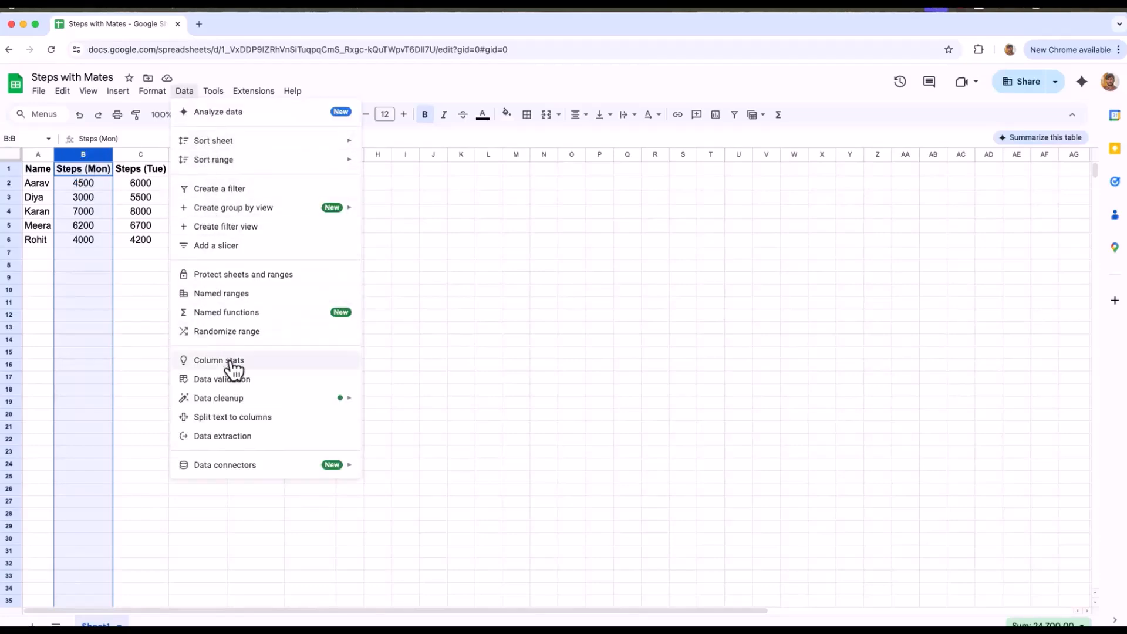
pyautogui.click(219, 361)
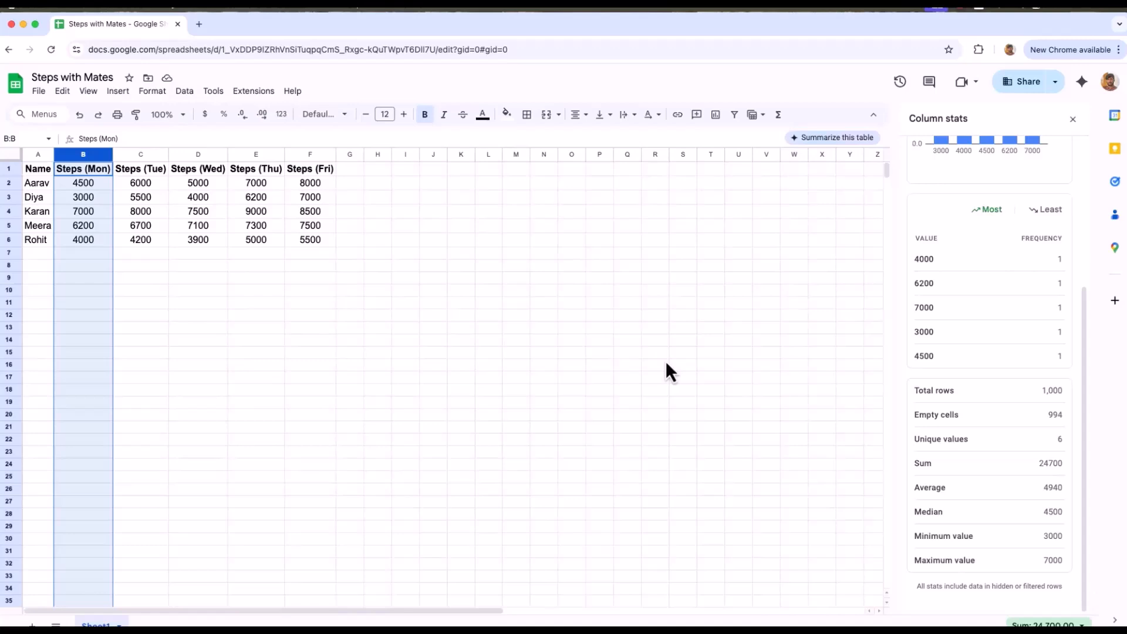
pyautogui.moveTo(983, 321)
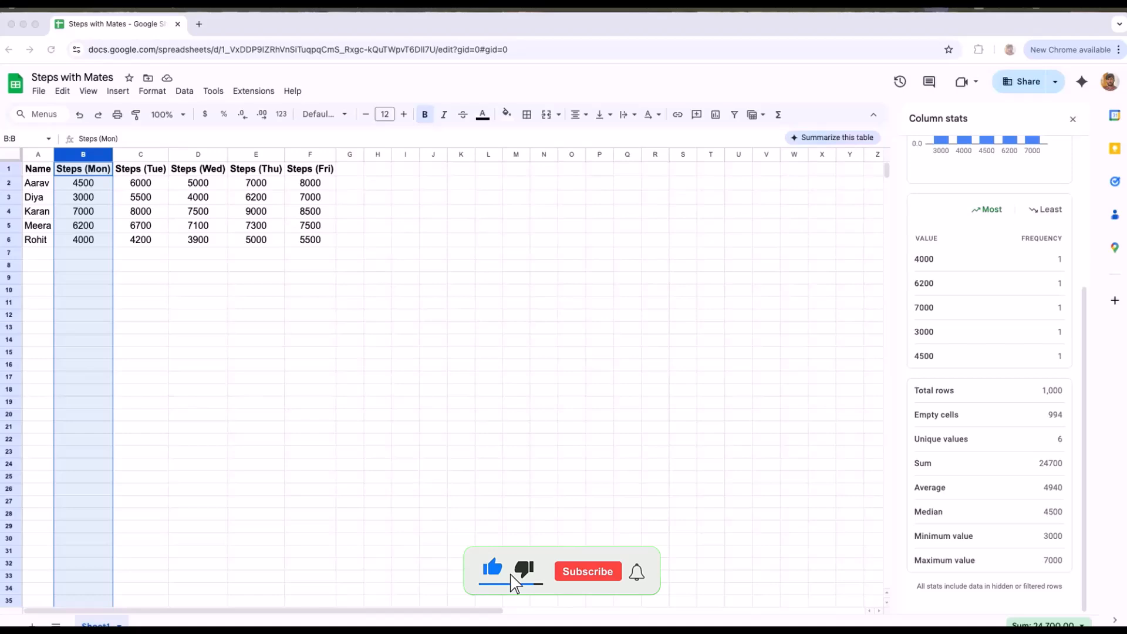
pyautogui.click(589, 572)
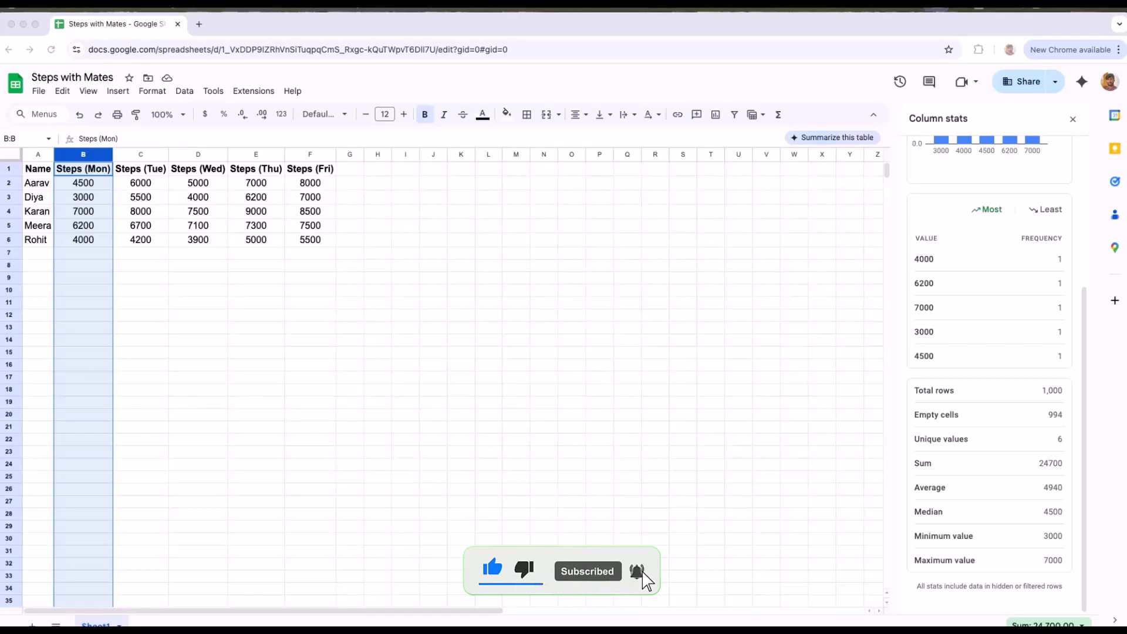